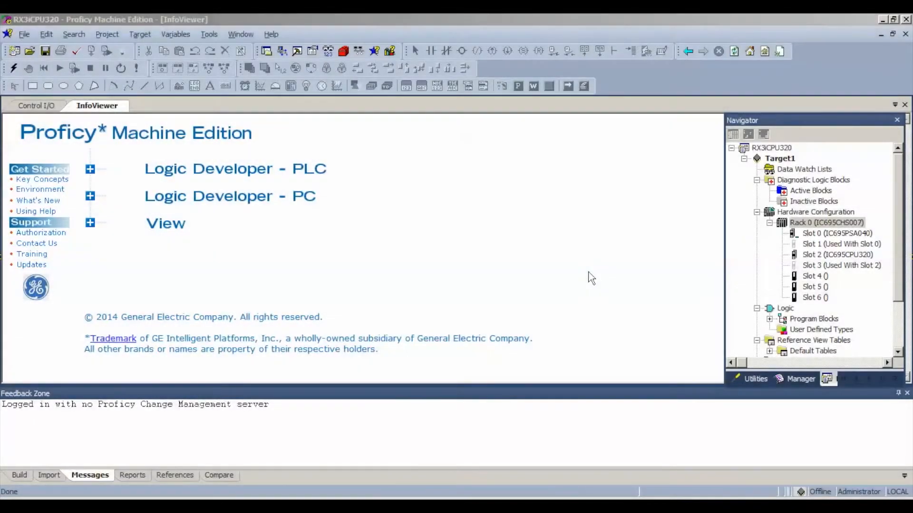
{"action": "mouse_move", "coordinate": [559, 226]}
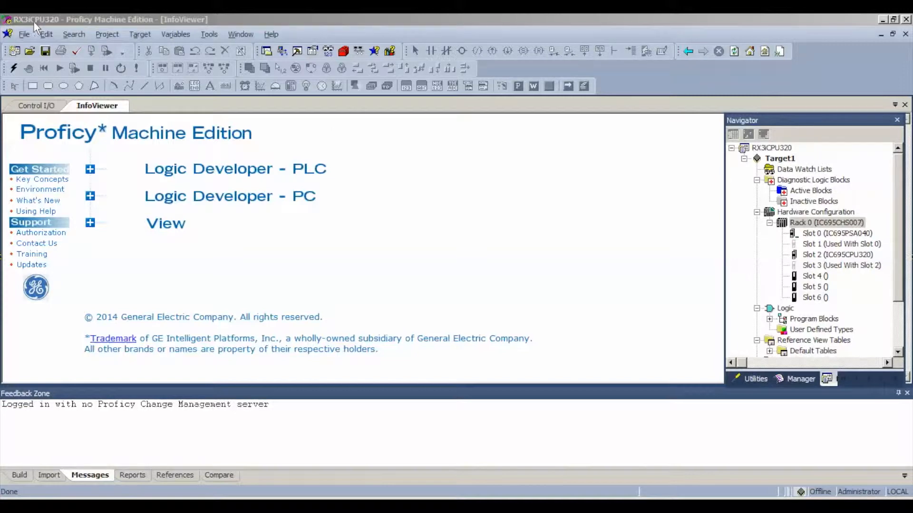
{"action": "mouse_move", "coordinate": [554, 284]}
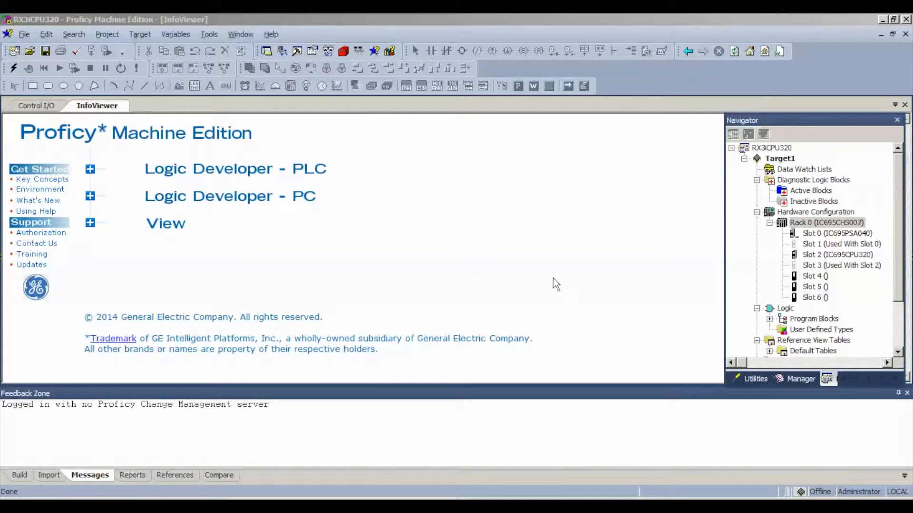
{"action": "mouse_move", "coordinate": [839, 266]}
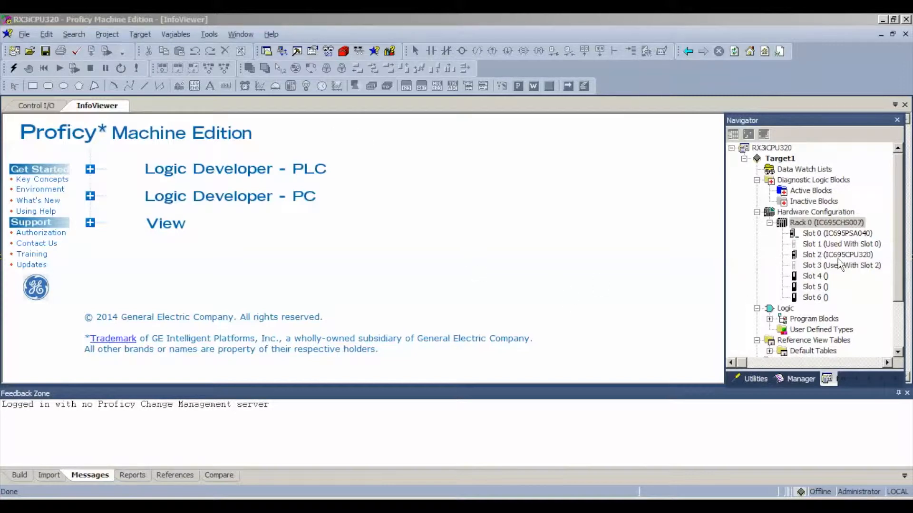
{"action": "mouse_move", "coordinate": [867, 268]}
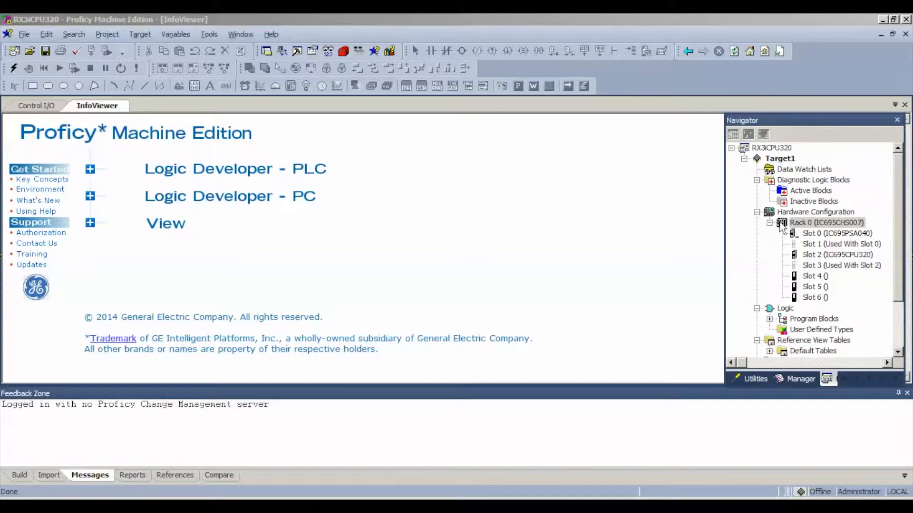
{"action": "mouse_move", "coordinate": [740, 135]}
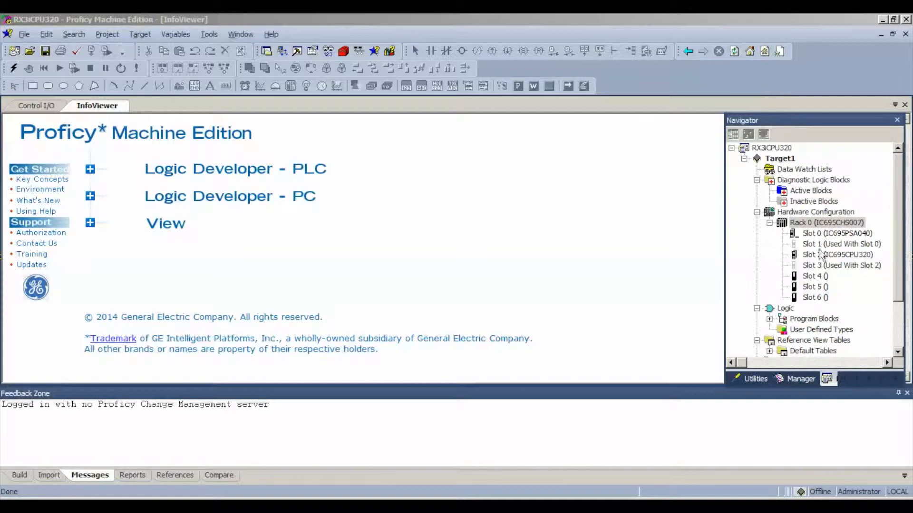
{"action": "mouse_move", "coordinate": [813, 237]}
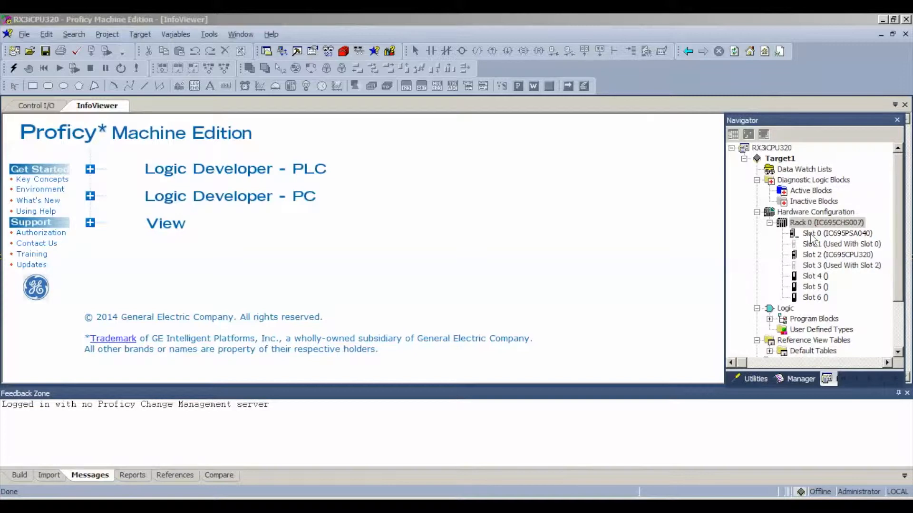
{"action": "mouse_move", "coordinate": [838, 303]}
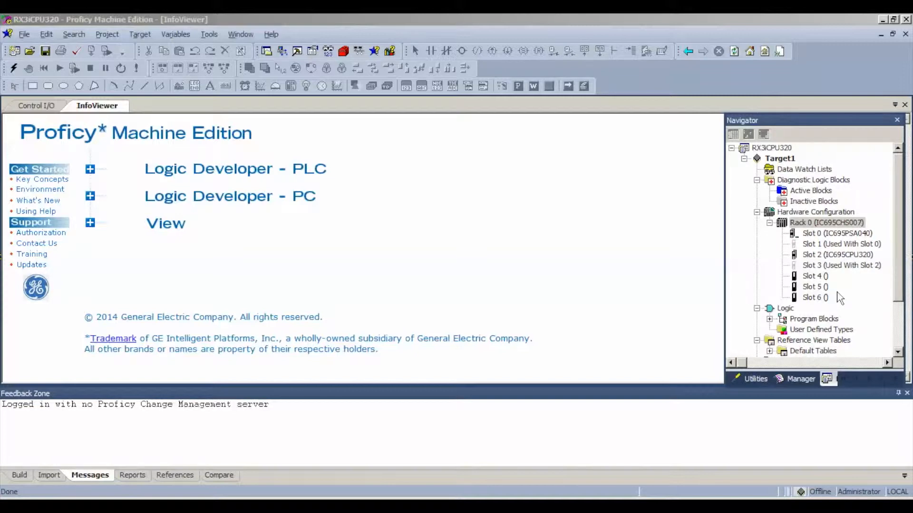
{"action": "mouse_move", "coordinate": [819, 251]}
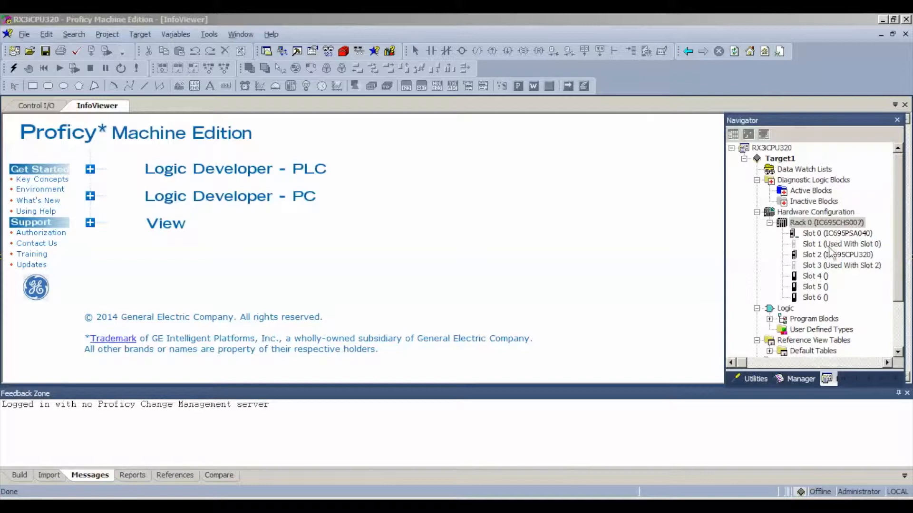
{"action": "mouse_move", "coordinate": [836, 268]}
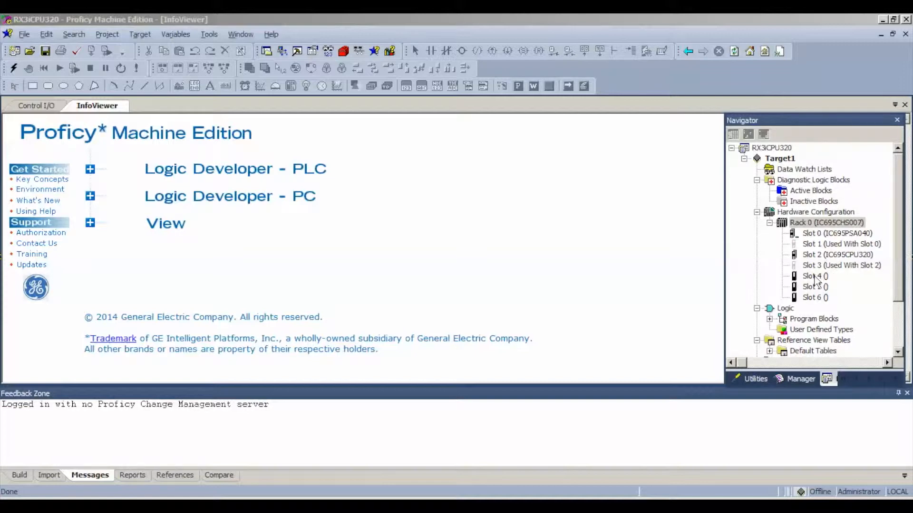
- Add the IC695ALG728 analog output module to slot 4 from the Analog Output catalog
{"action": "right_click", "coordinate": [815, 276]}
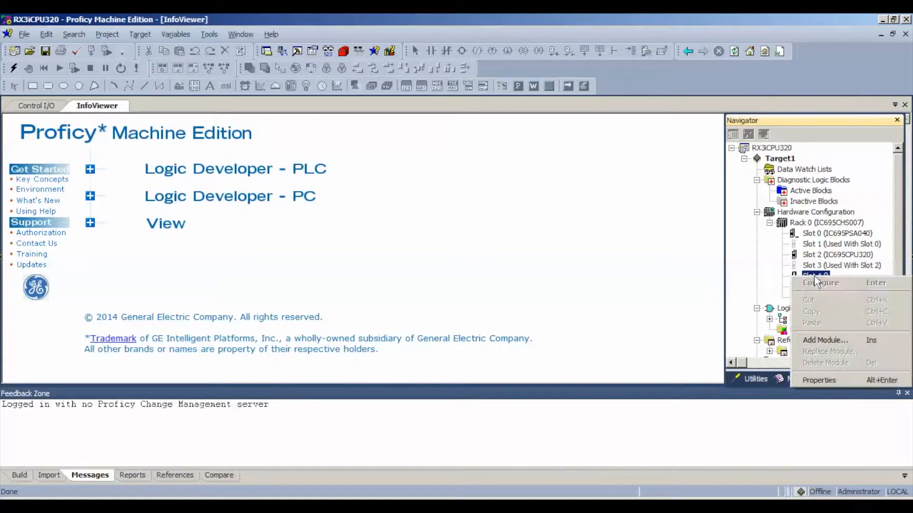
{"action": "left_click", "coordinate": [825, 340]}
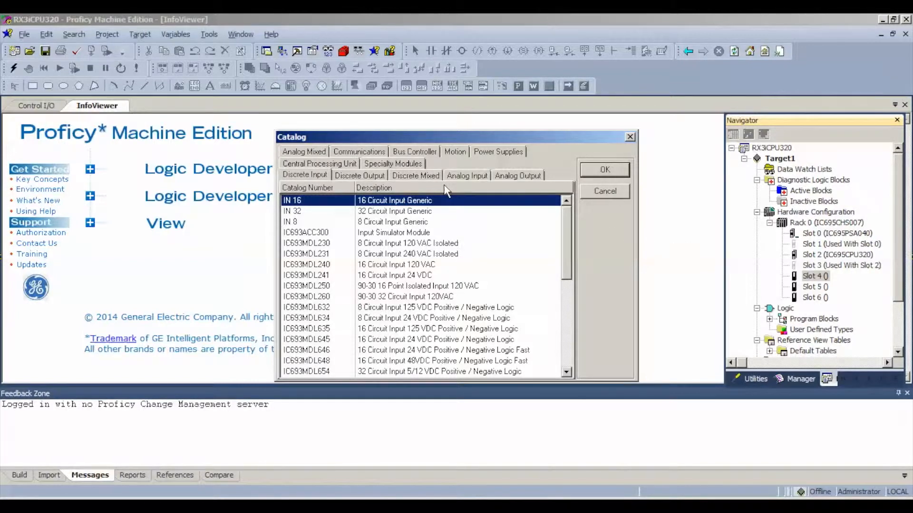
{"action": "left_click", "coordinate": [517, 175]}
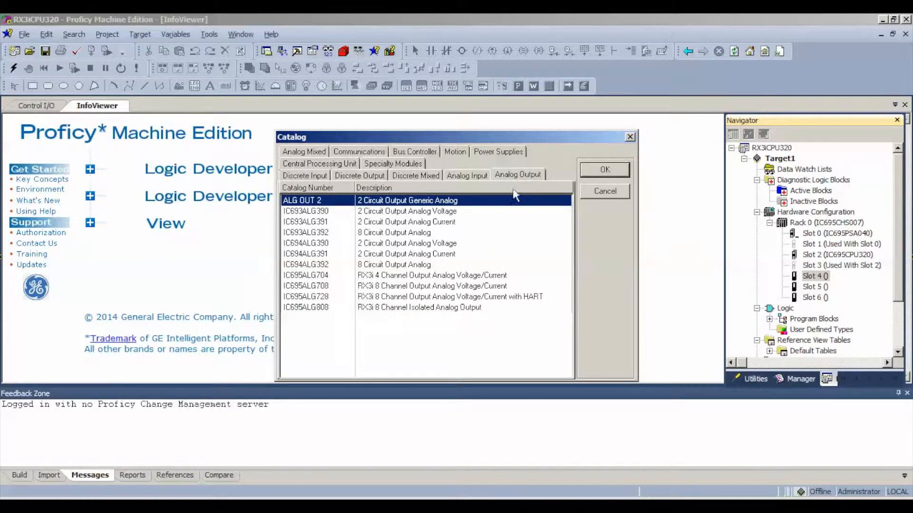
{"action": "mouse_move", "coordinate": [422, 319]}
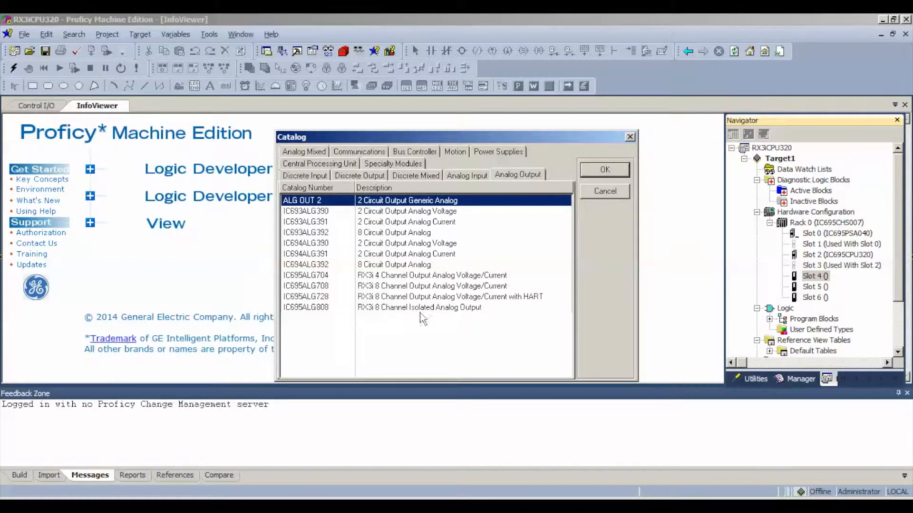
{"action": "mouse_move", "coordinate": [367, 308]}
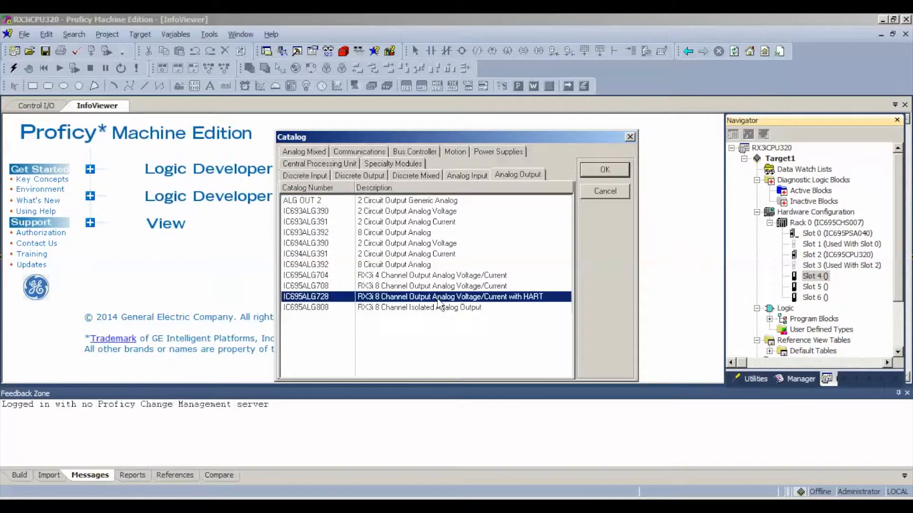
{"action": "left_click", "coordinate": [604, 169]}
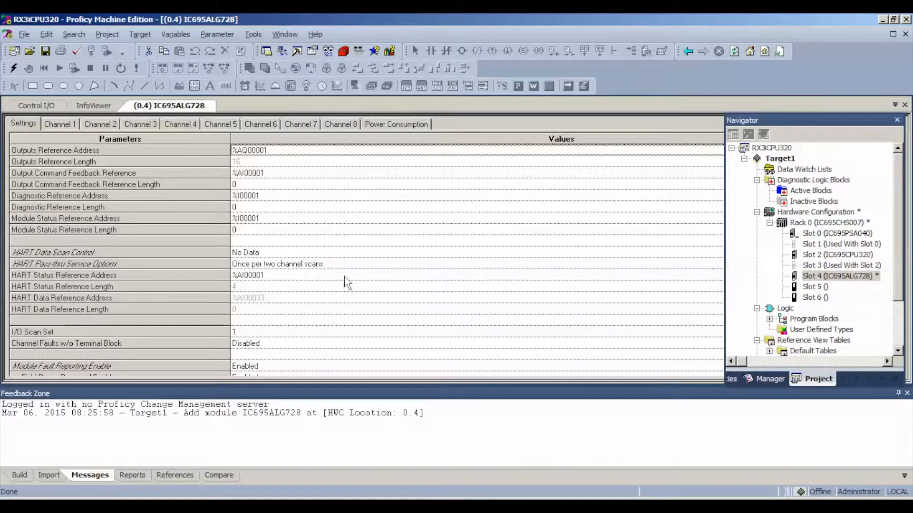
{"action": "mouse_move", "coordinate": [338, 264]}
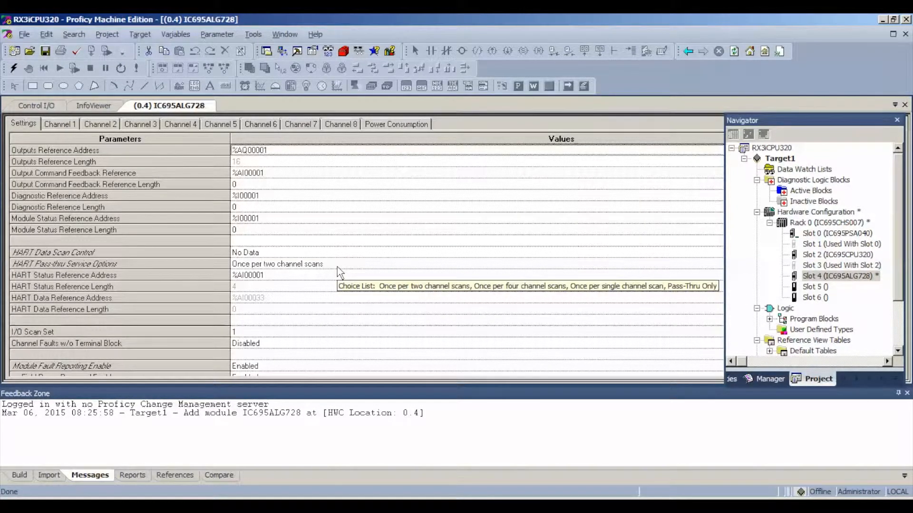
{"action": "mouse_move", "coordinate": [308, 218]}
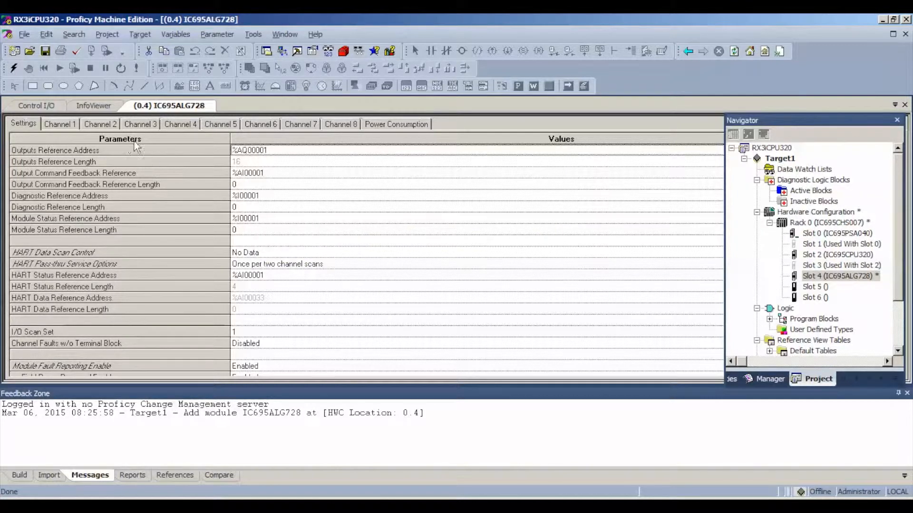
{"action": "mouse_move", "coordinate": [273, 157]}
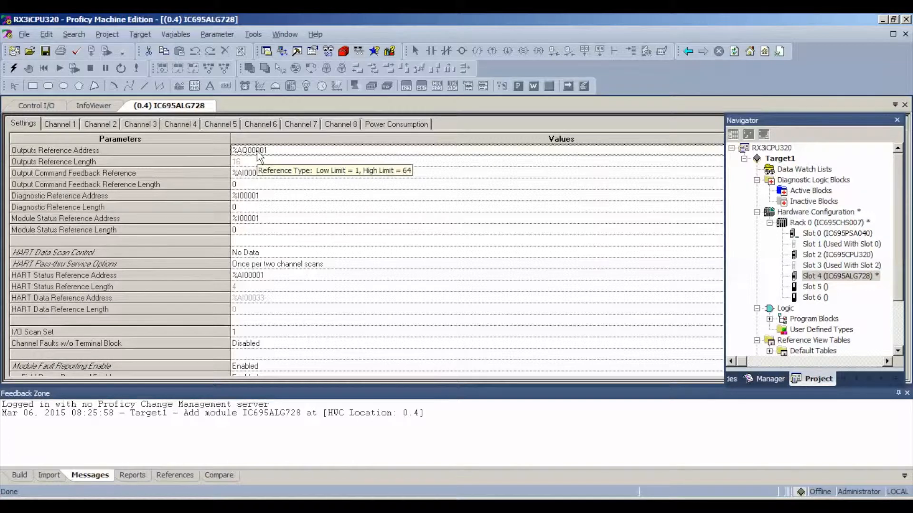
{"action": "mouse_move", "coordinate": [244, 161]}
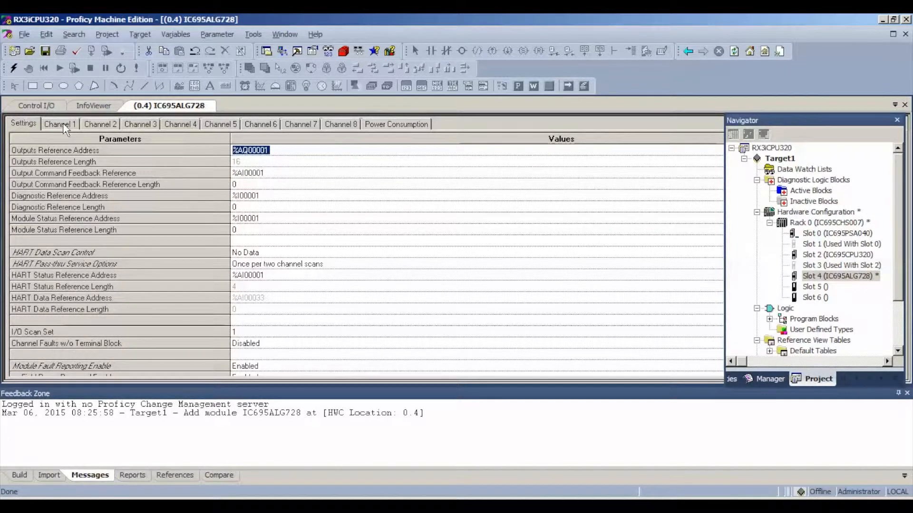
- Make channel 1 a Voltage/Current output with 16 Bit Integer value format
{"action": "left_click", "coordinate": [59, 124]}
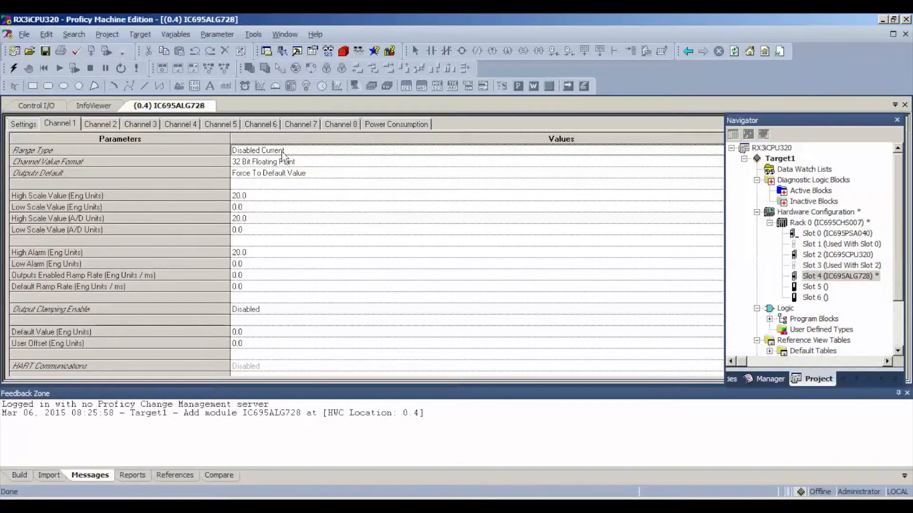
{"action": "left_click", "coordinate": [274, 150]}
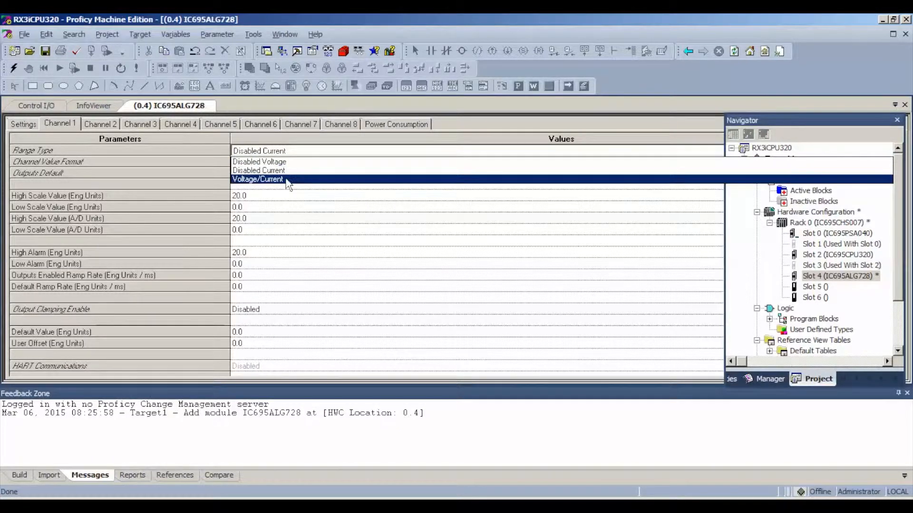
{"action": "left_click", "coordinate": [257, 179]}
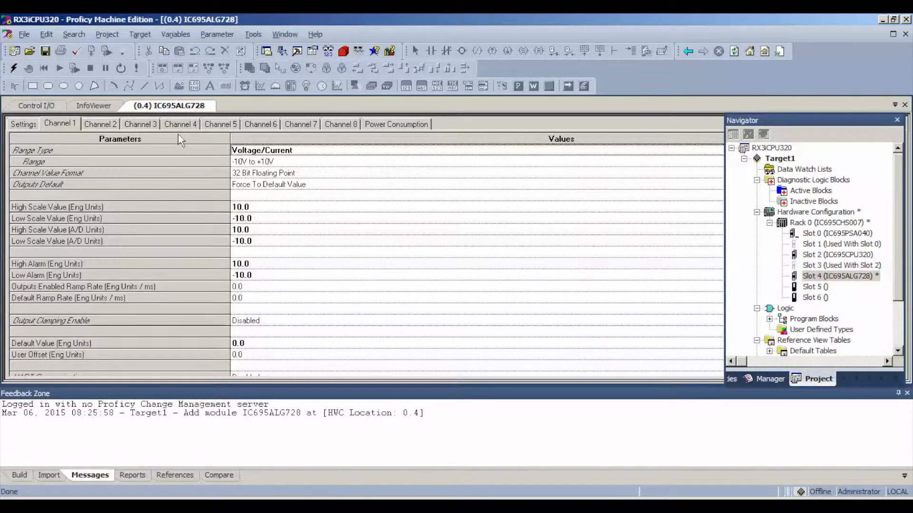
{"action": "mouse_move", "coordinate": [250, 170]}
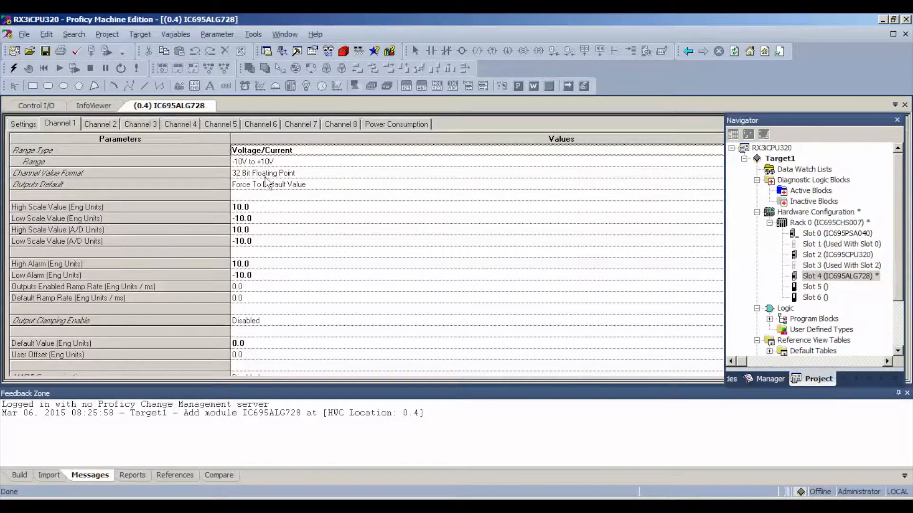
{"action": "left_click", "coordinate": [264, 173]}
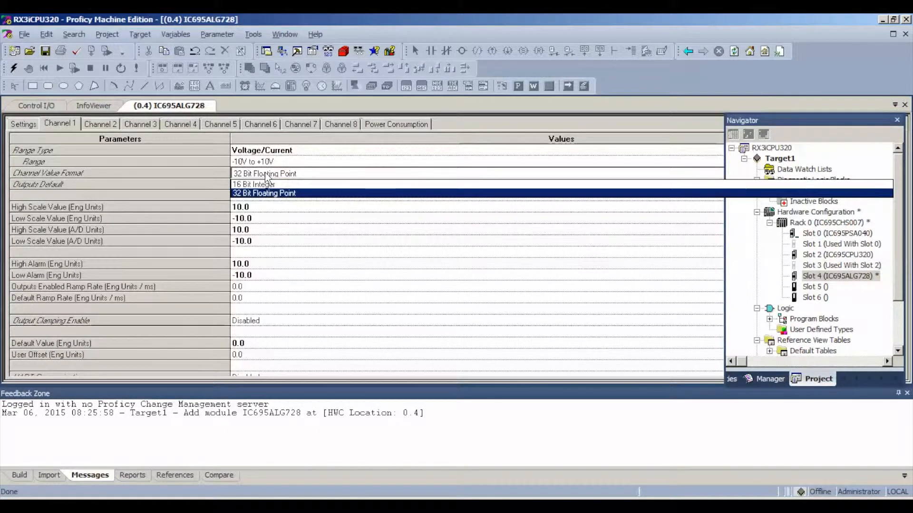
{"action": "left_click", "coordinate": [254, 185]}
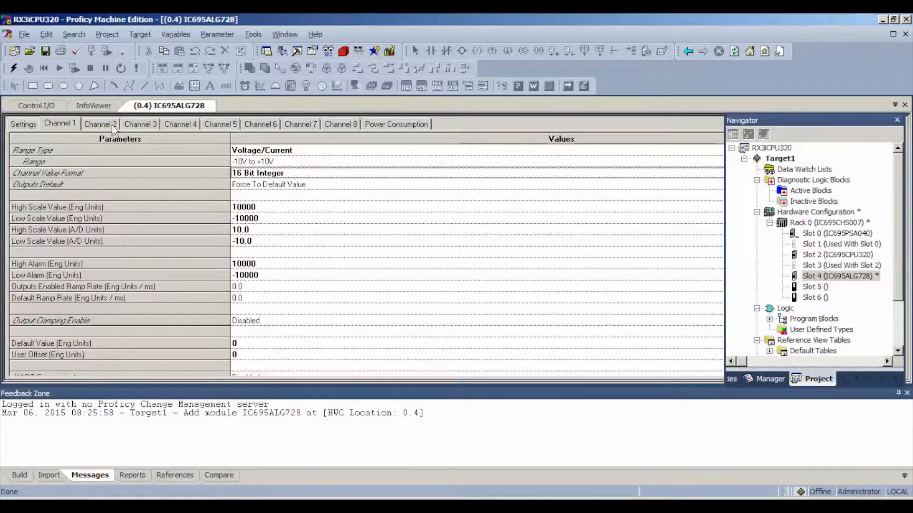
- Set channels 2, 4 and 5 to Voltage/Current outputs with 16 Bit Integer format
{"action": "left_click", "coordinate": [100, 124]}
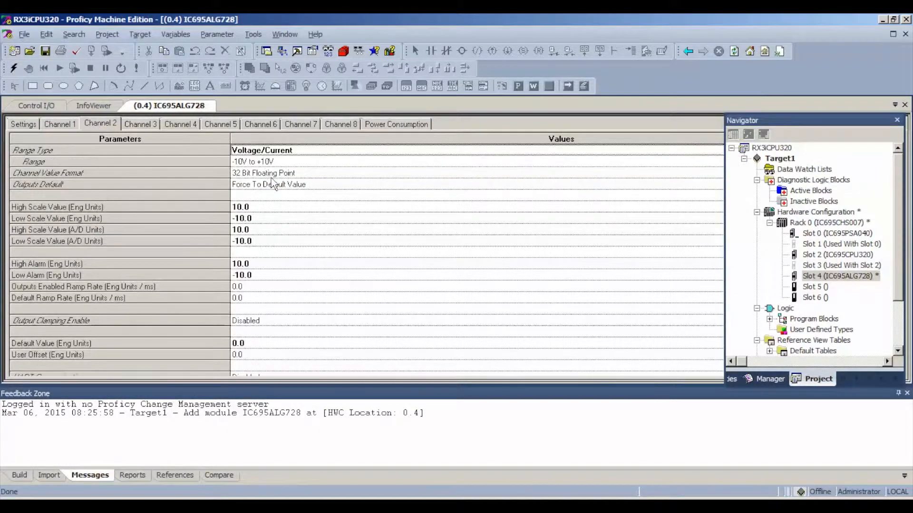
{"action": "left_click", "coordinate": [263, 173]}
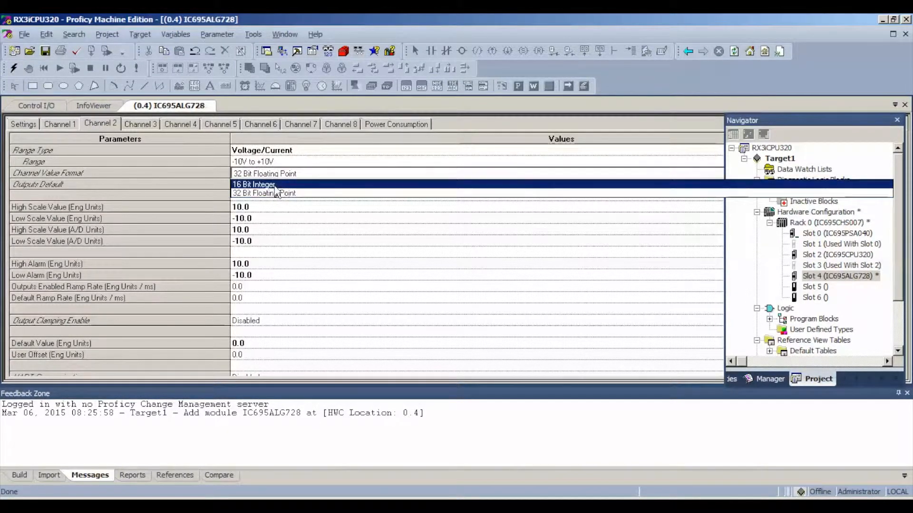
{"action": "left_click", "coordinate": [139, 124]}
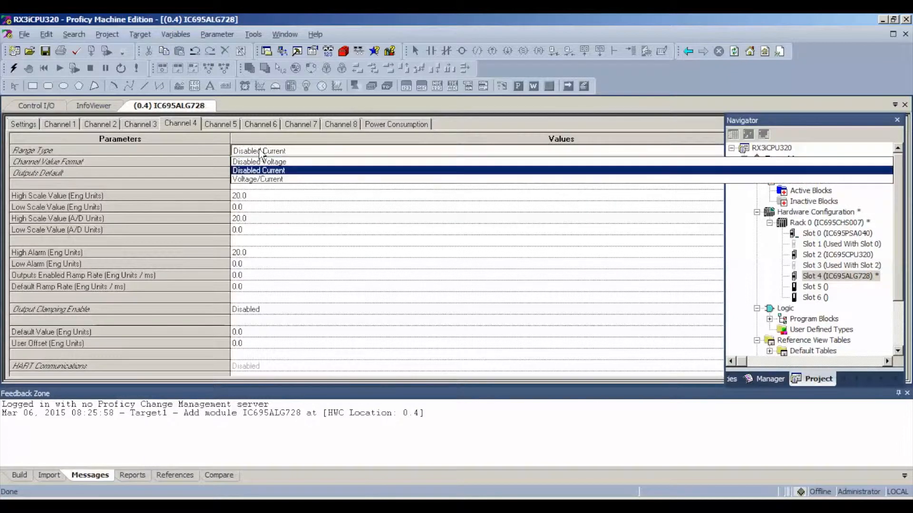
{"action": "left_click", "coordinate": [257, 179]}
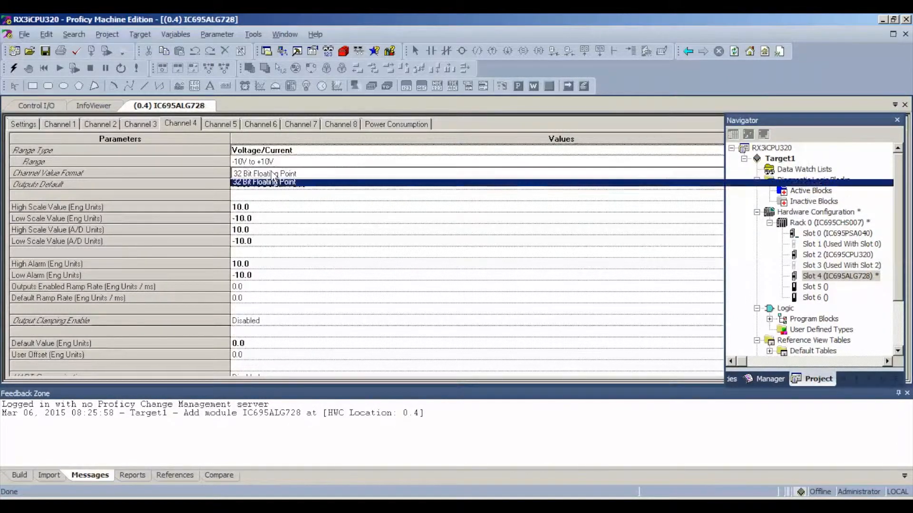
{"action": "left_click", "coordinate": [219, 124]}
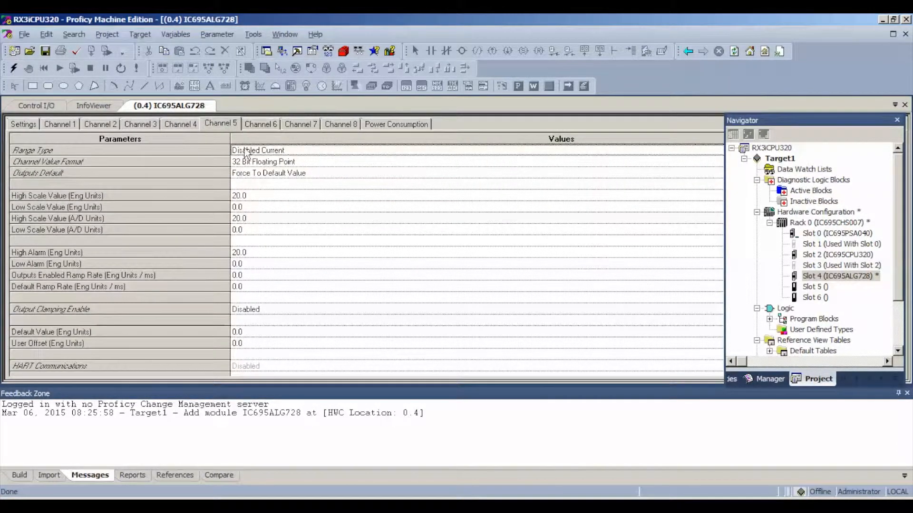
{"action": "left_click", "coordinate": [263, 150]}
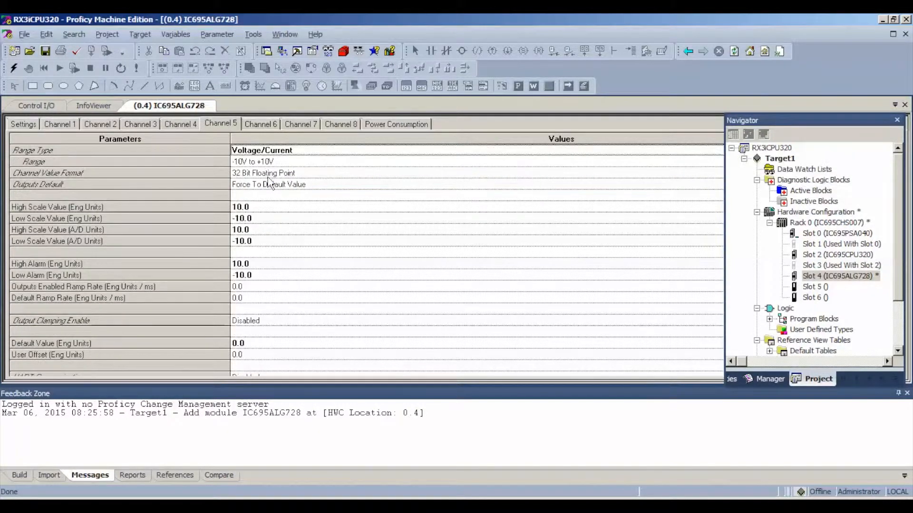
{"action": "left_click", "coordinate": [264, 173]}
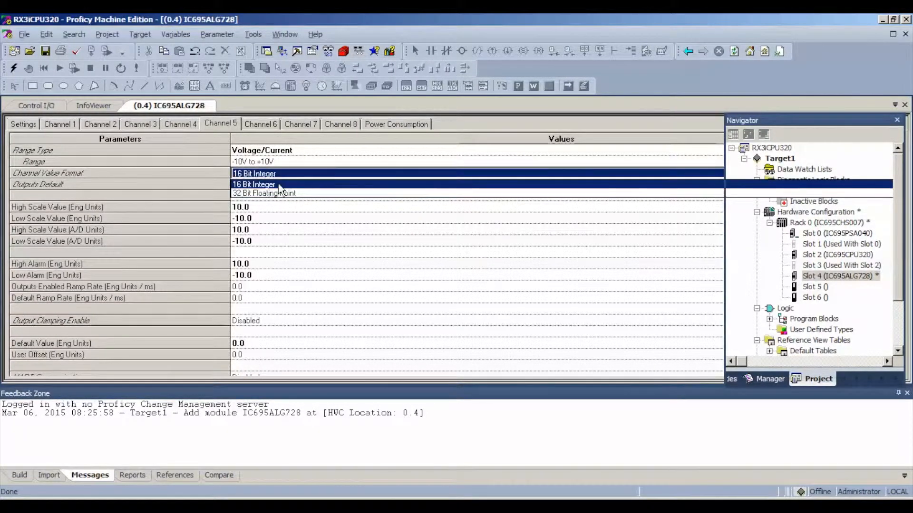
{"action": "left_click", "coordinate": [260, 123]}
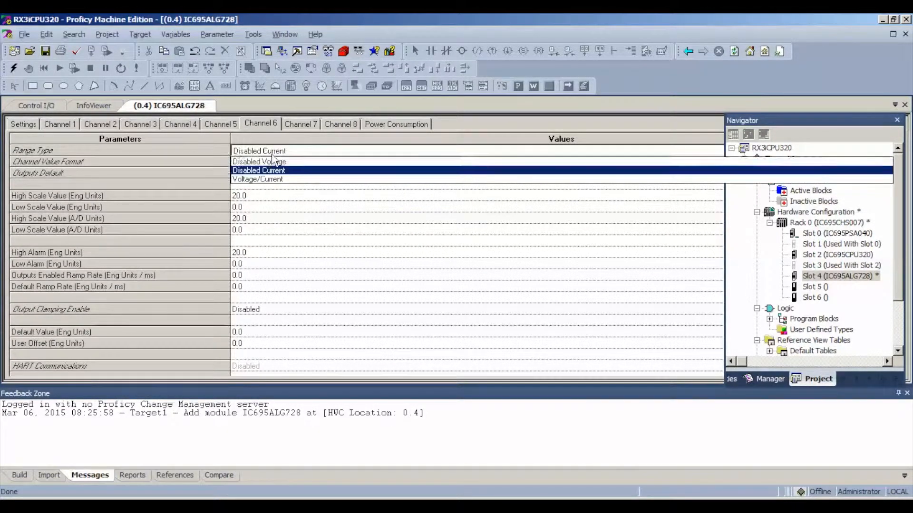
- Set channels 6, 7 and 8 to Voltage/Current outputs, channel 8 reporting 16 Bit Integer
{"action": "left_click", "coordinate": [257, 179]}
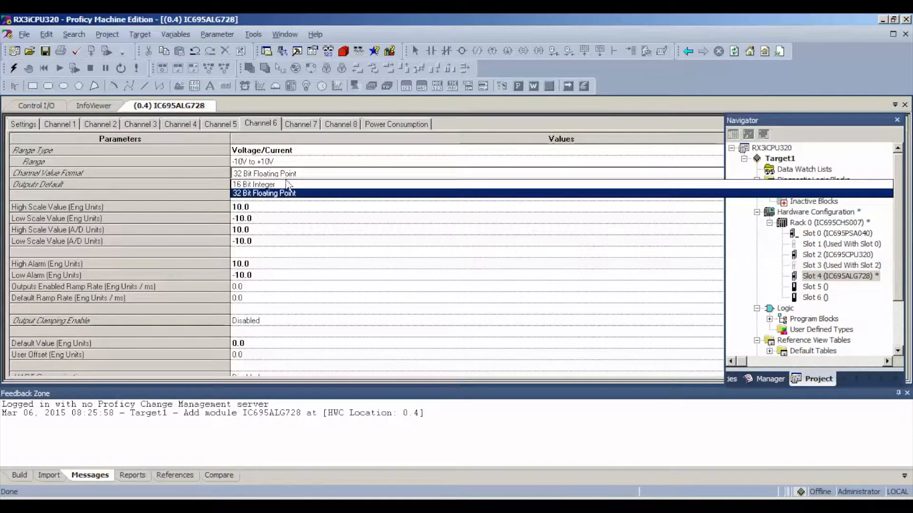
{"action": "left_click", "coordinate": [300, 123]}
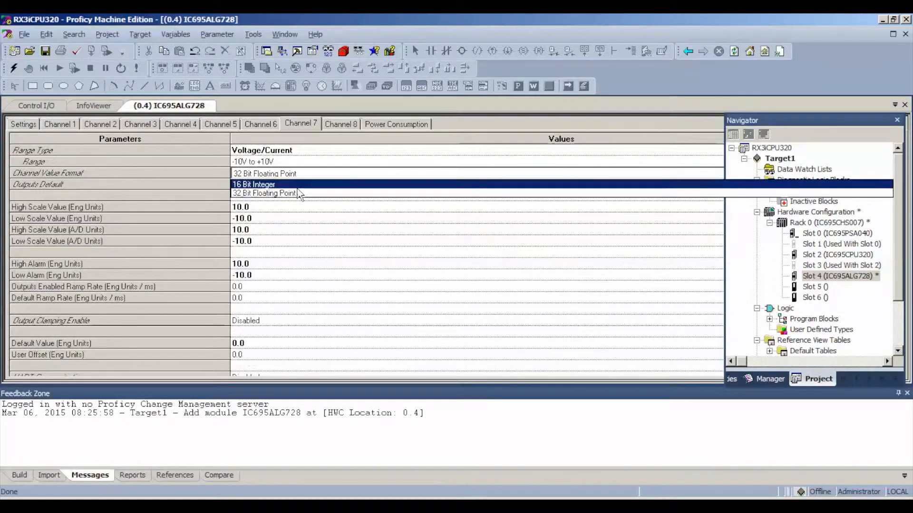
{"action": "left_click", "coordinate": [340, 124]}
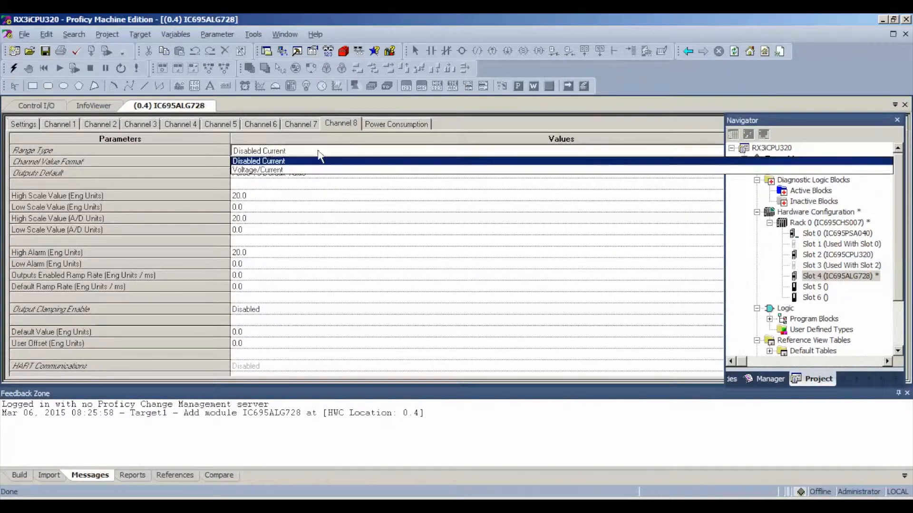
{"action": "left_click", "coordinate": [259, 169]}
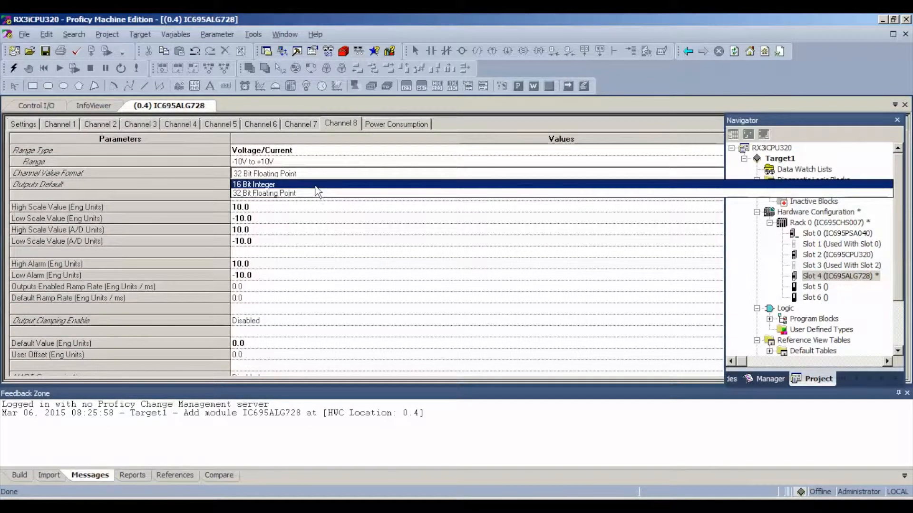
{"action": "left_click", "coordinate": [254, 184]}
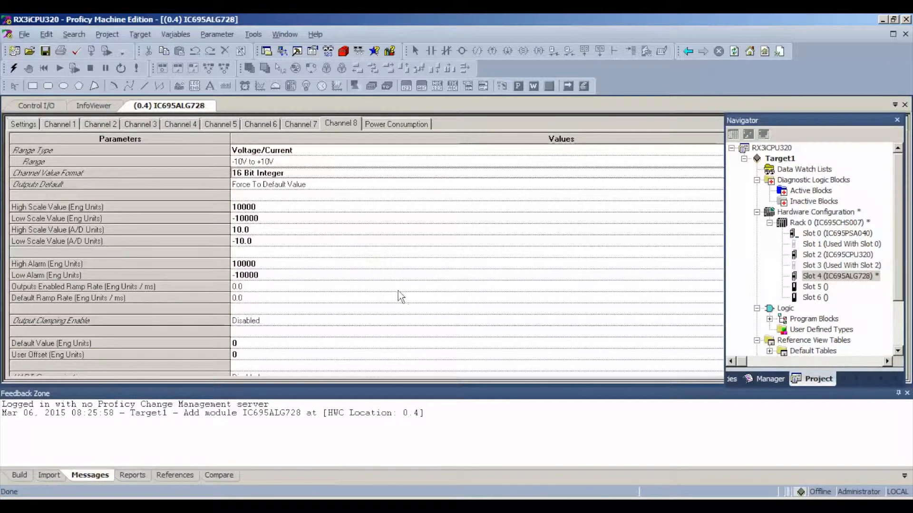
{"action": "mouse_move", "coordinate": [277, 214]}
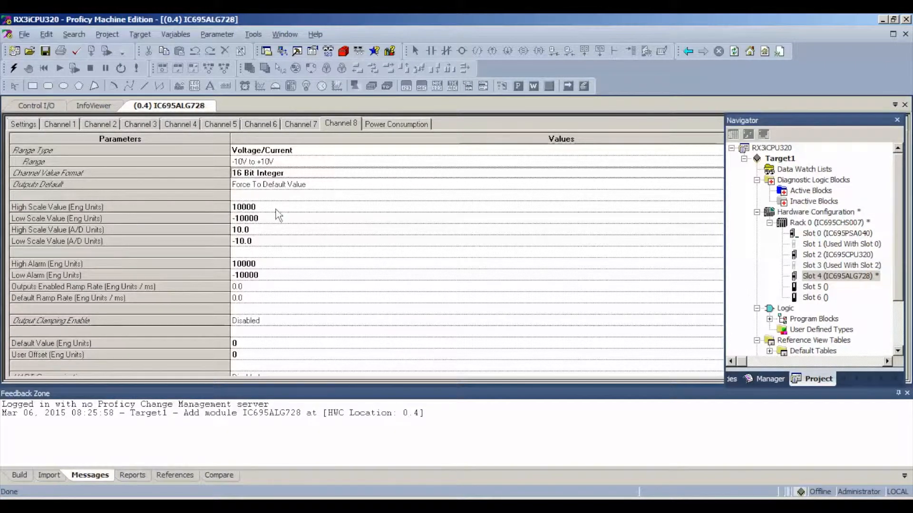
{"action": "mouse_move", "coordinate": [373, 313]}
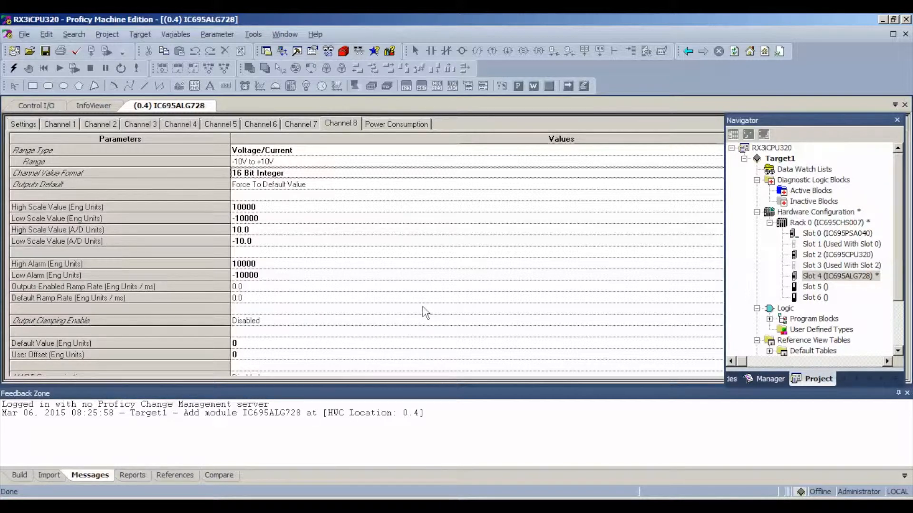
{"action": "mouse_move", "coordinate": [14, 69]}
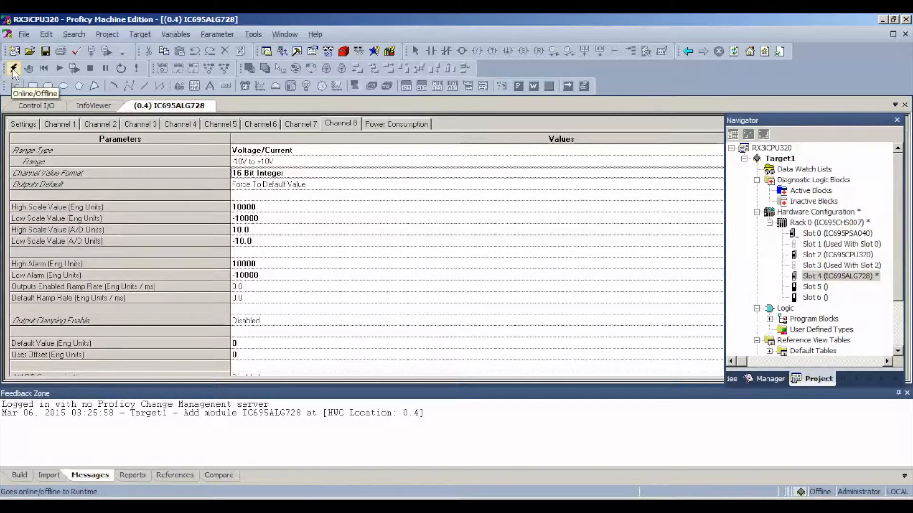
- Go online with the RX3iCPU320 controller and switch to programmer mode
{"action": "left_click", "coordinate": [14, 68]}
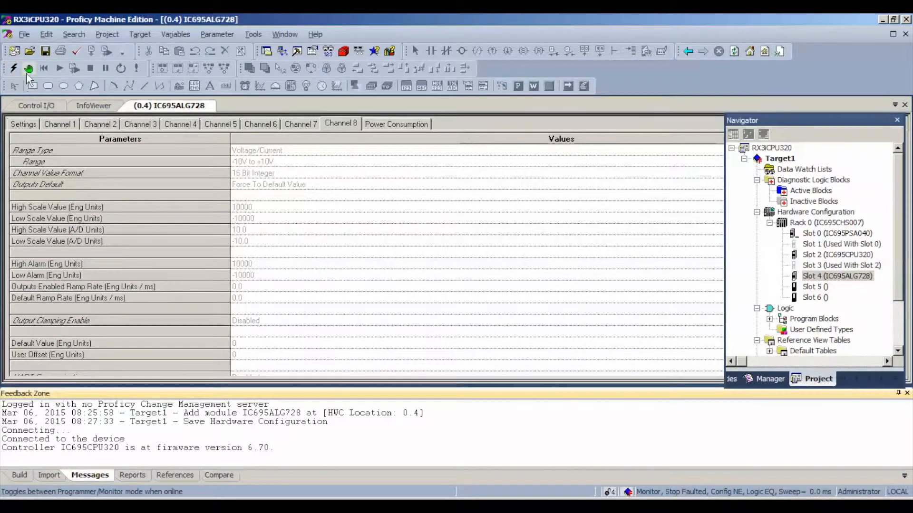
{"action": "mouse_move", "coordinate": [28, 68]}
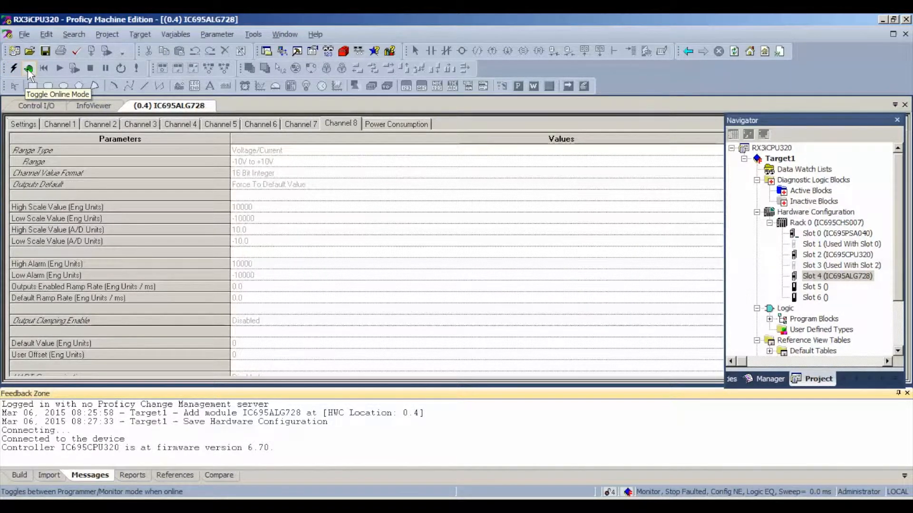
{"action": "left_click", "coordinate": [28, 69]}
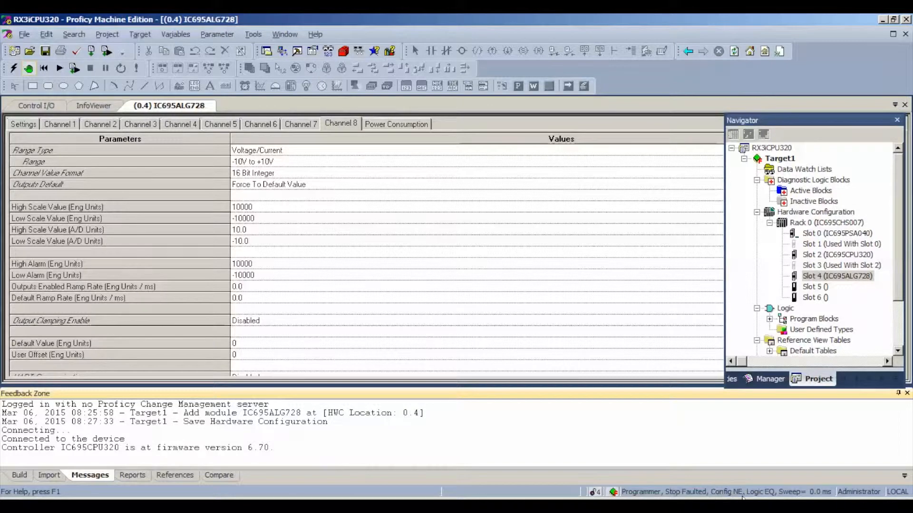
{"action": "mouse_move", "coordinate": [235, 101]}
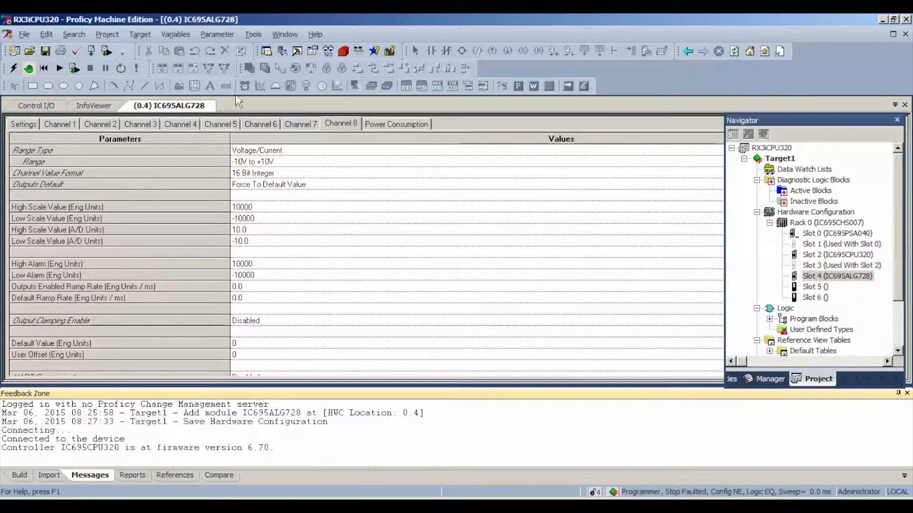
- Clear the Controller Fault Table and IO Fault Table via Target > Online Commands > Clear
{"action": "left_click", "coordinate": [140, 35]}
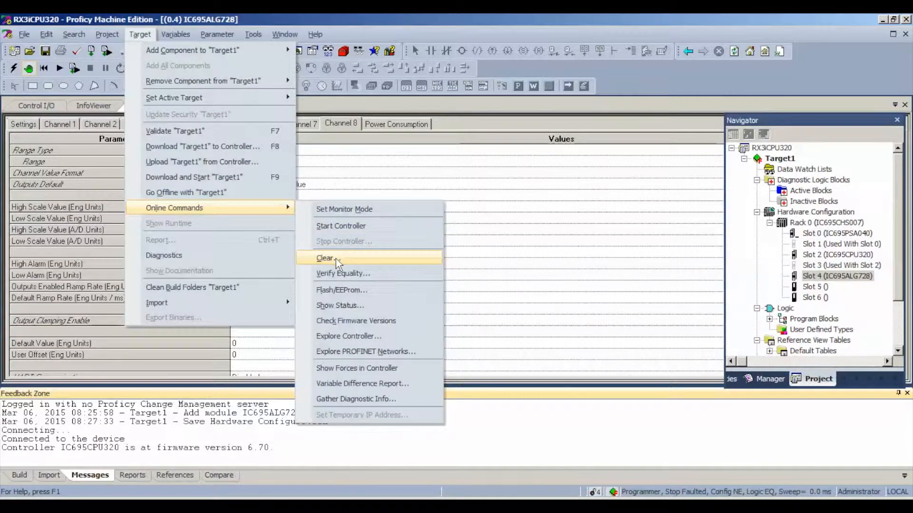
{"action": "left_click", "coordinate": [325, 258]}
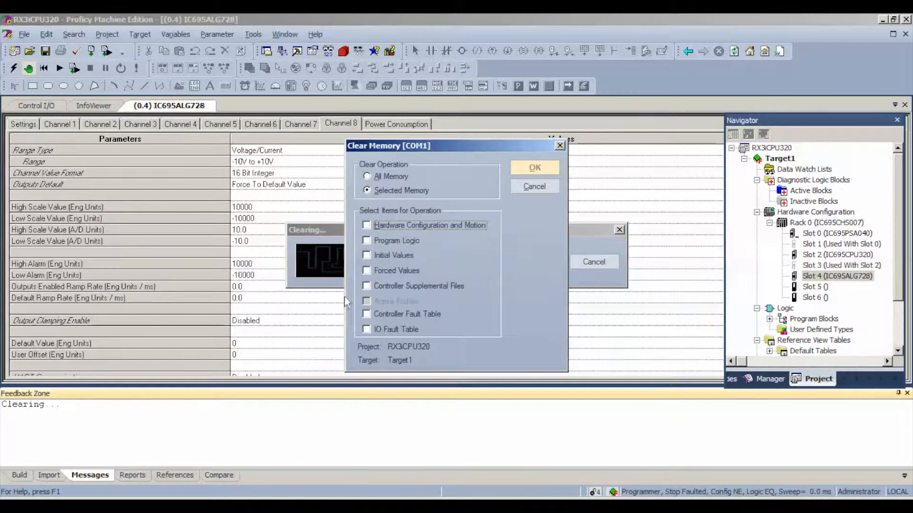
{"action": "left_click", "coordinate": [367, 314]}
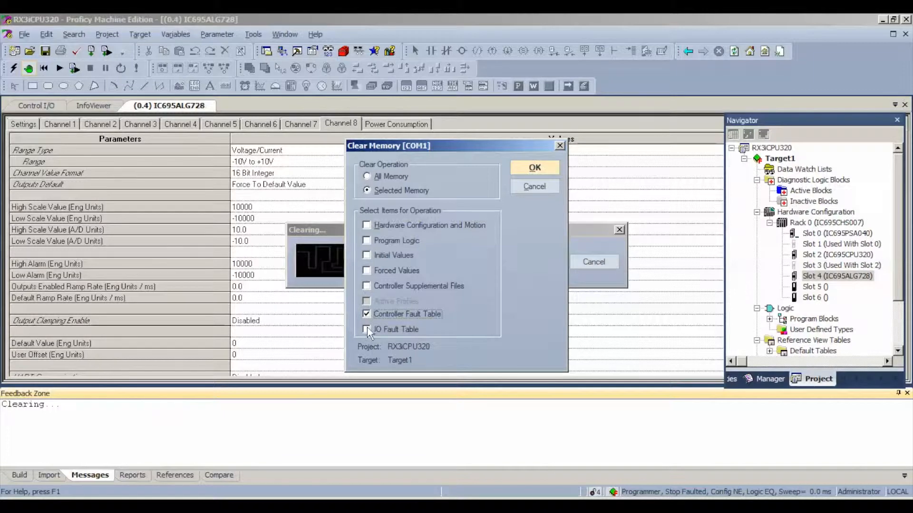
{"action": "left_click", "coordinate": [366, 330]}
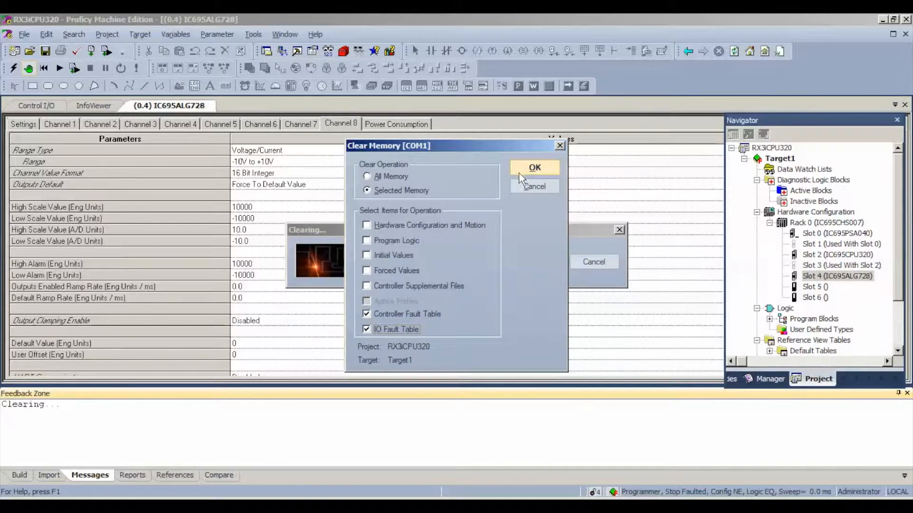
{"action": "left_click", "coordinate": [534, 167]}
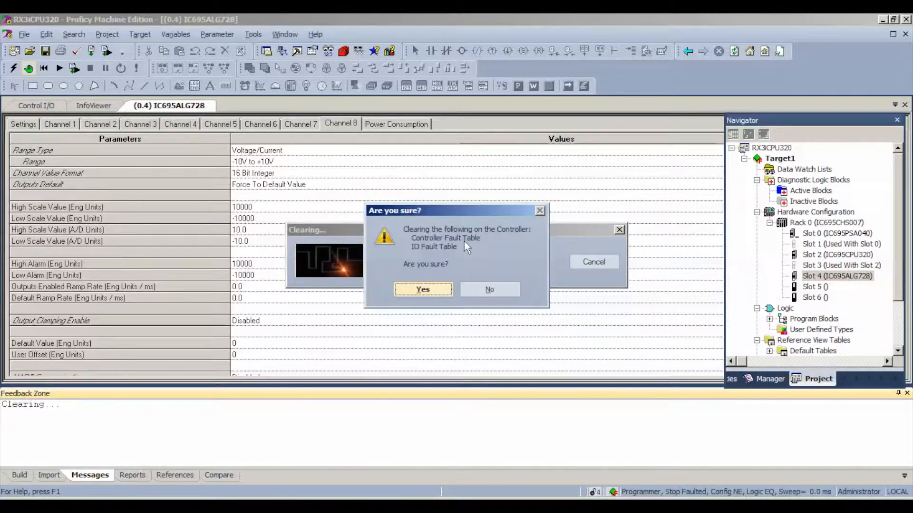
{"action": "left_click", "coordinate": [422, 289]}
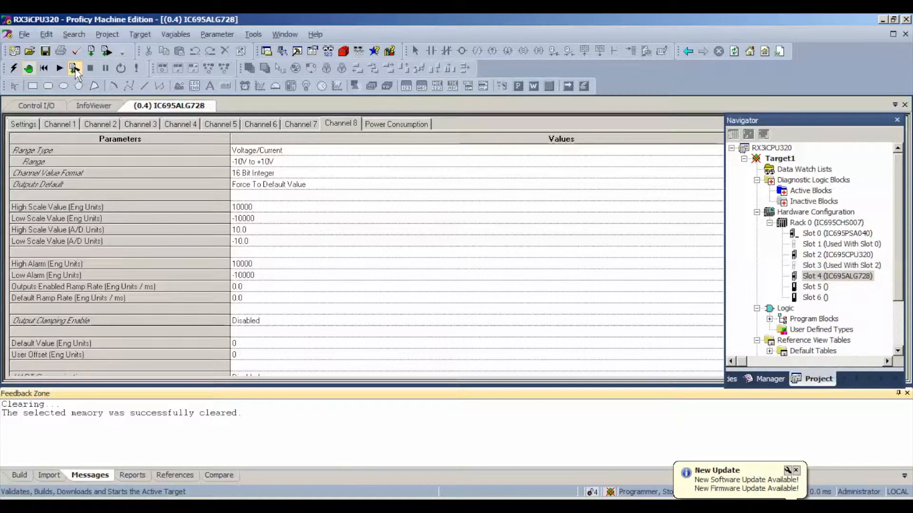
- Download hardware configuration and logic to the controller and start it running
{"action": "left_click", "coordinate": [74, 68]}
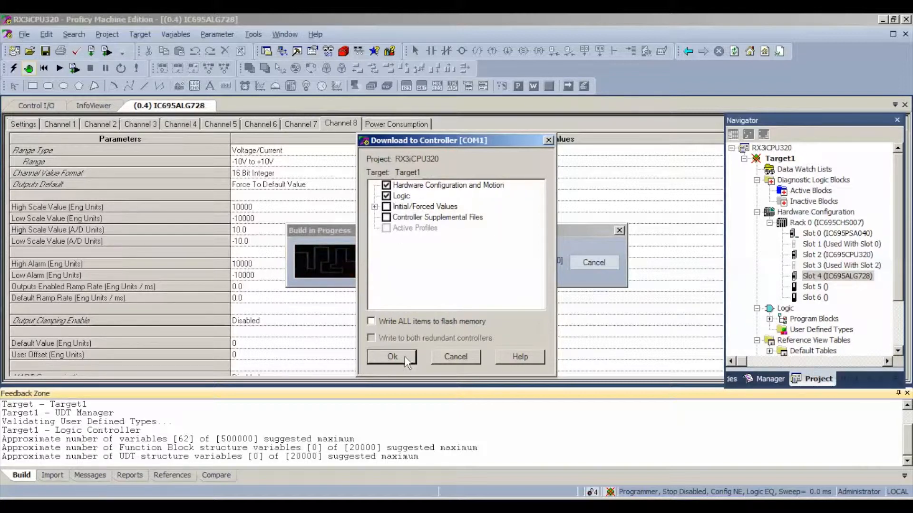
{"action": "left_click", "coordinate": [392, 356]}
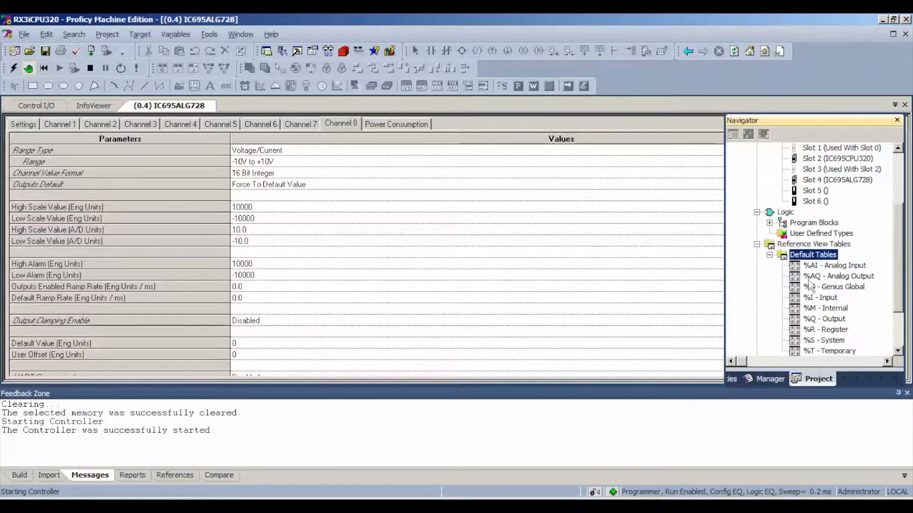
- Write 32000 into the first %AQ analog output words in the %AQ reference table
{"action": "double_click", "coordinate": [838, 275]}
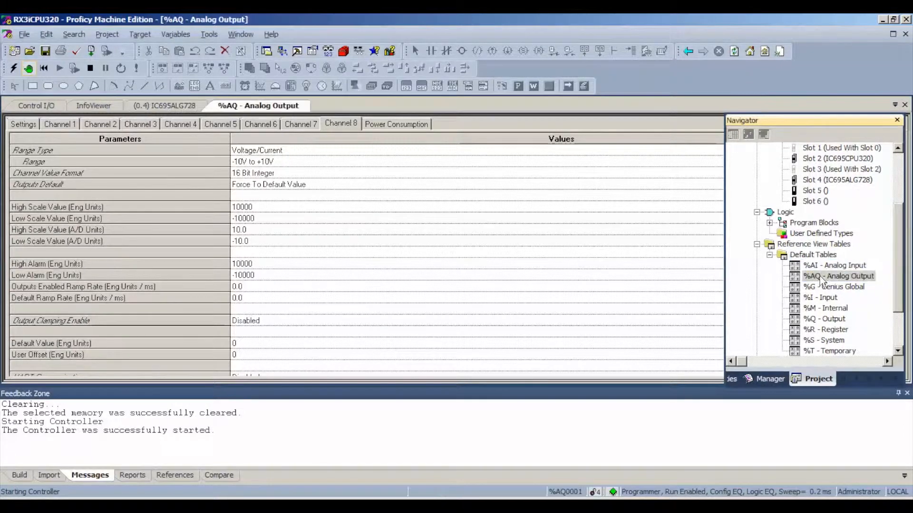
{"action": "double_click", "coordinate": [839, 275]}
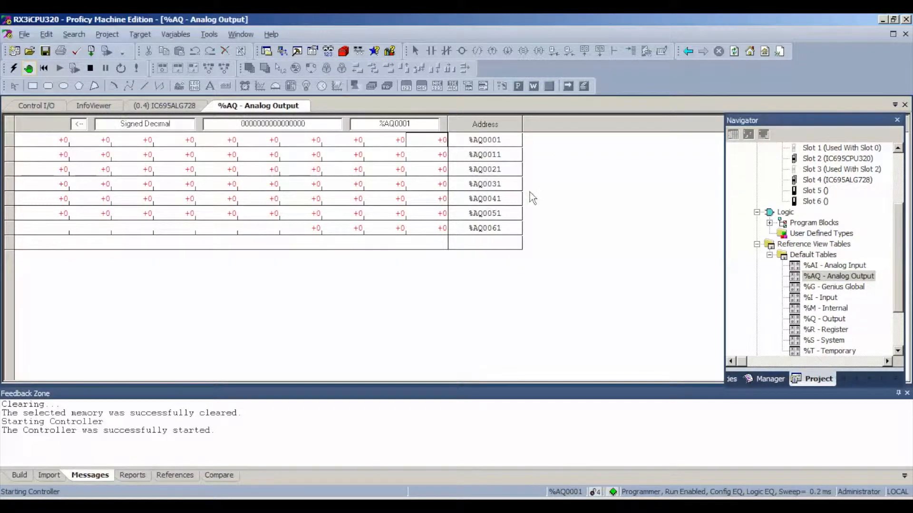
{"action": "mouse_move", "coordinate": [593, 224]}
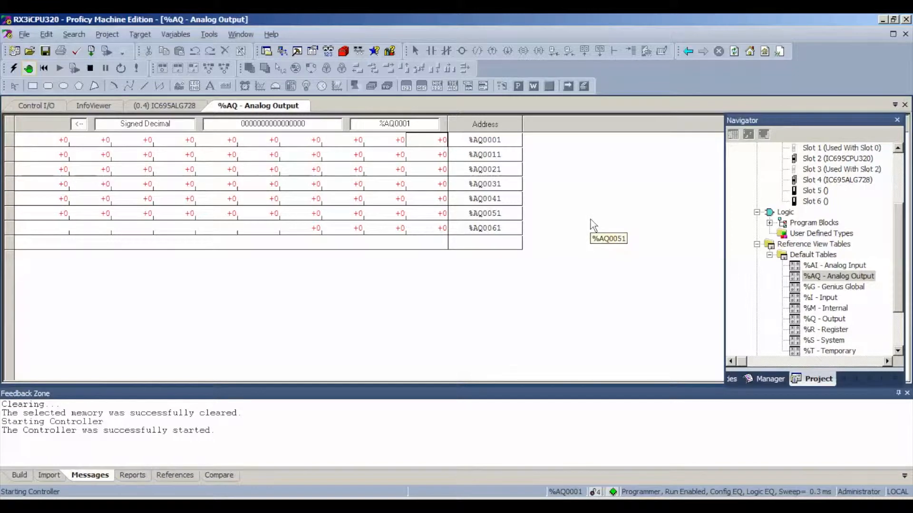
{"action": "type", "text": "32000"}
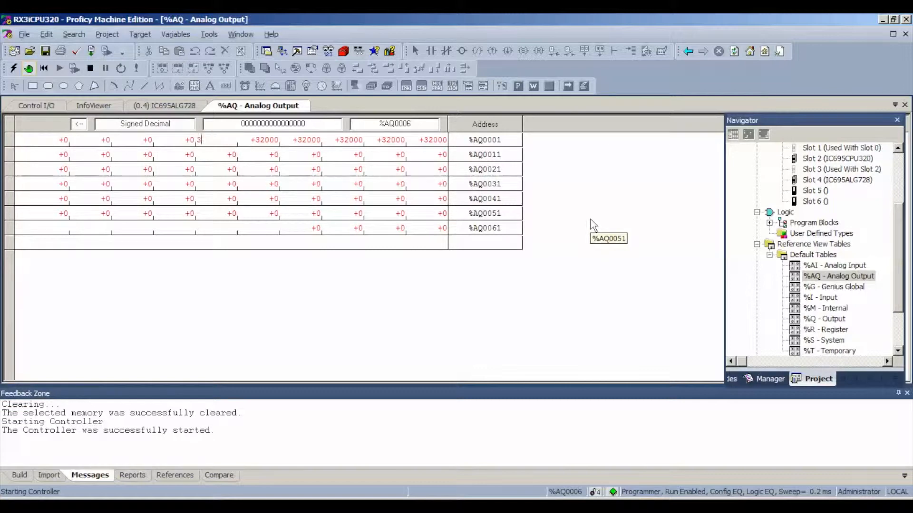
{"action": "type", "text": "2000"}
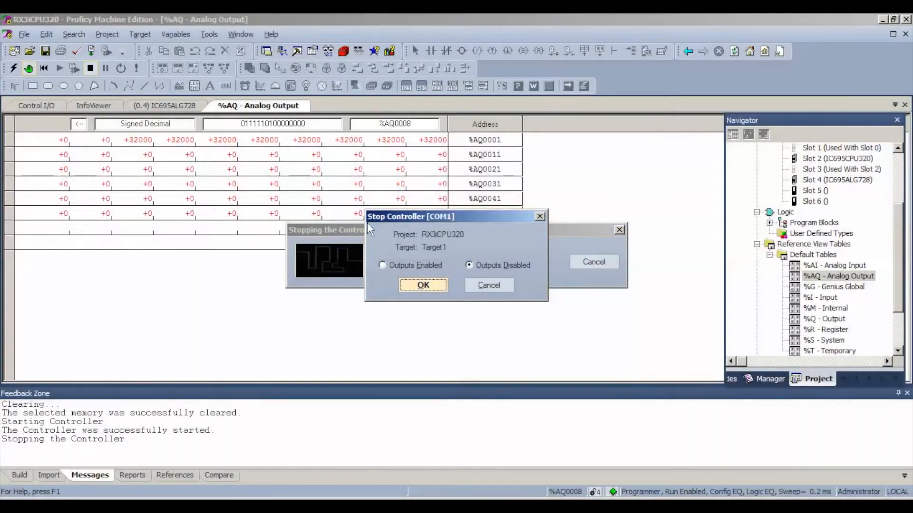
- Stop the controller and set channels 1–3 of the IC695ALG728 to the 4mA to 20mA range
{"action": "left_click", "coordinate": [422, 286]}
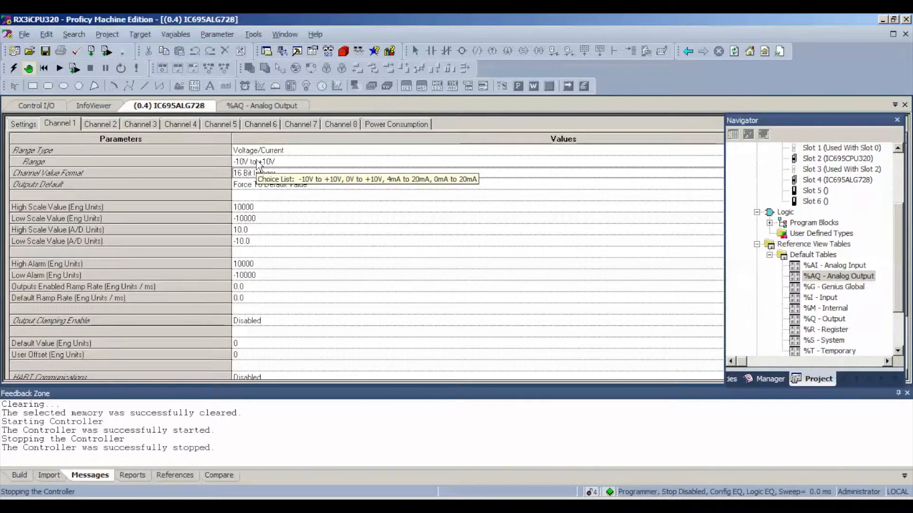
{"action": "left_click", "coordinate": [255, 161]}
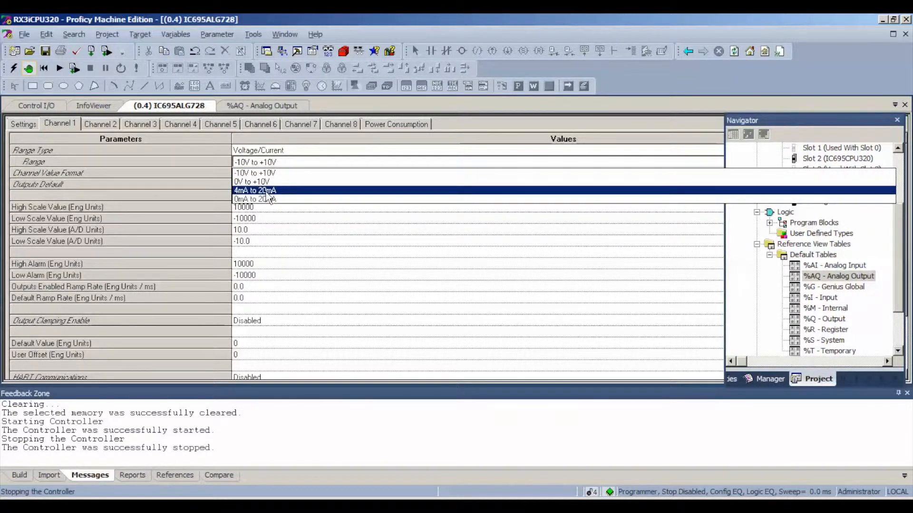
{"action": "left_click", "coordinate": [255, 191]}
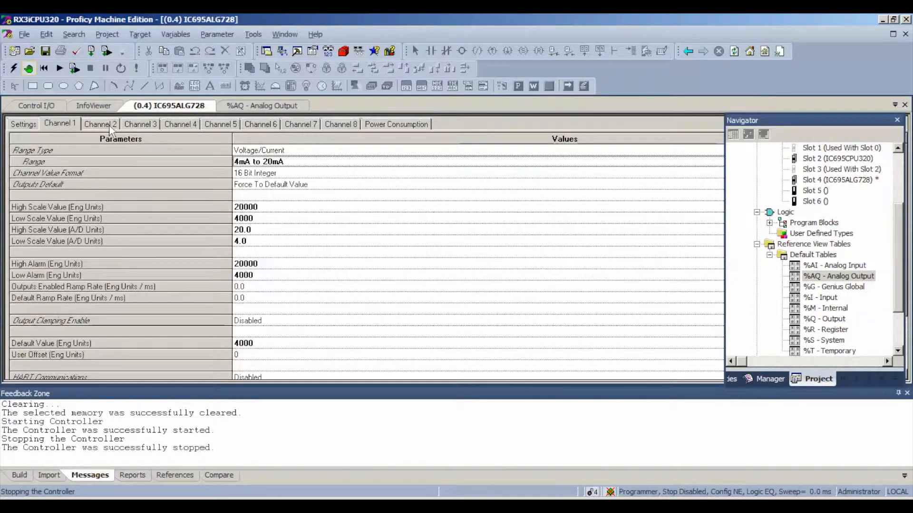
{"action": "left_click", "coordinate": [100, 123]}
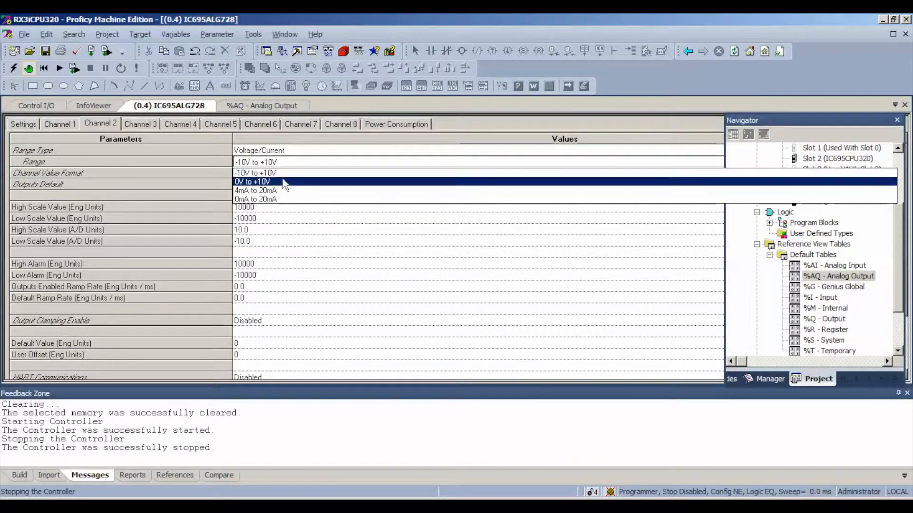
{"action": "left_click", "coordinate": [139, 124]}
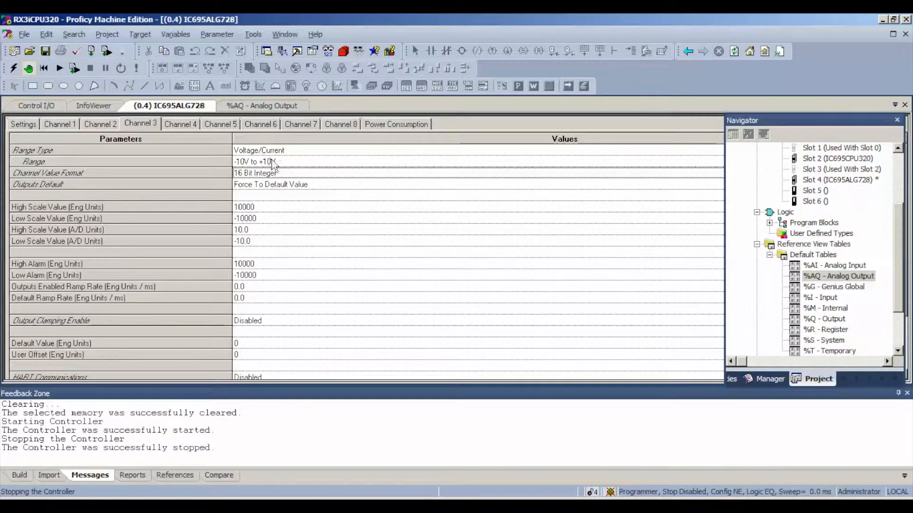
{"action": "left_click", "coordinate": [180, 124]}
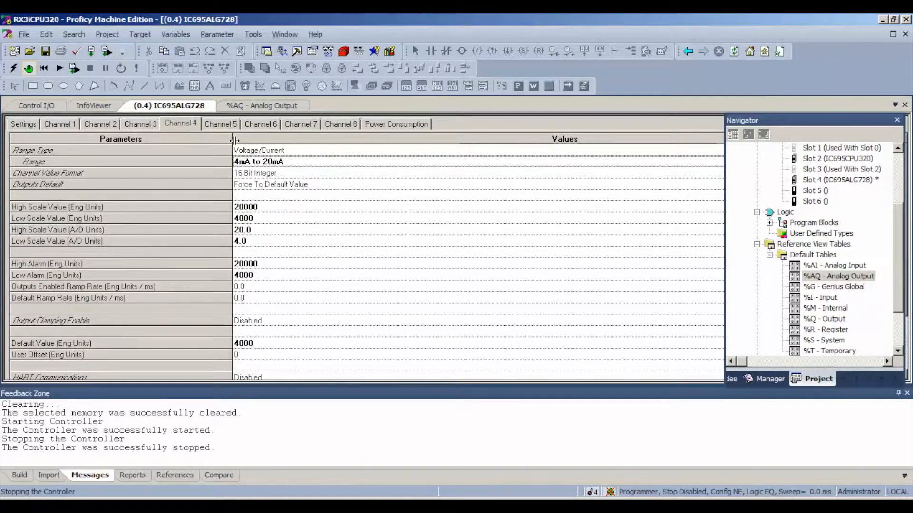
- Set channels 5, 6 and 8 to the 4mA to 20mA range
{"action": "left_click", "coordinate": [220, 123]}
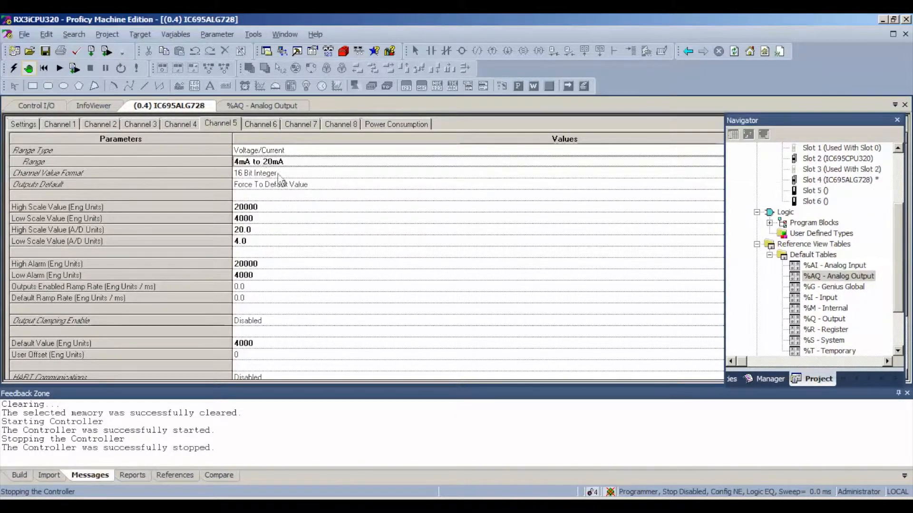
{"action": "left_click", "coordinate": [260, 123]}
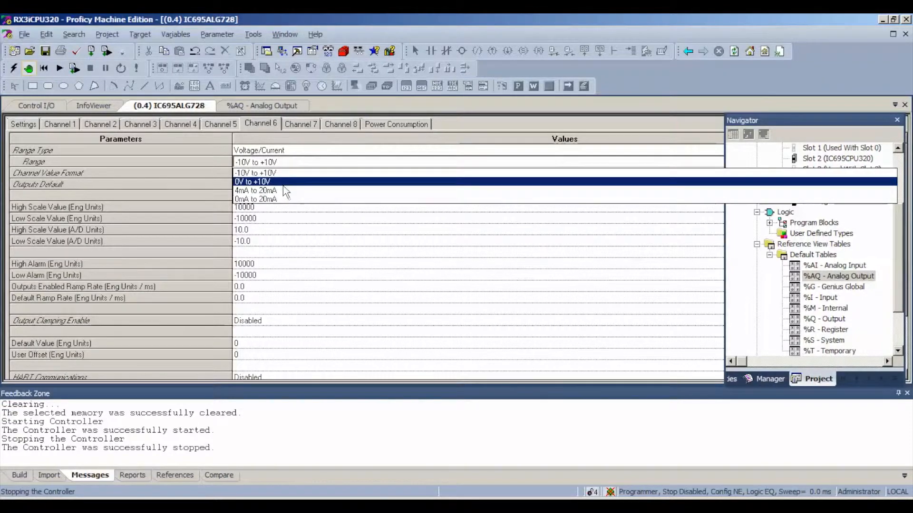
{"action": "left_click", "coordinate": [300, 124]}
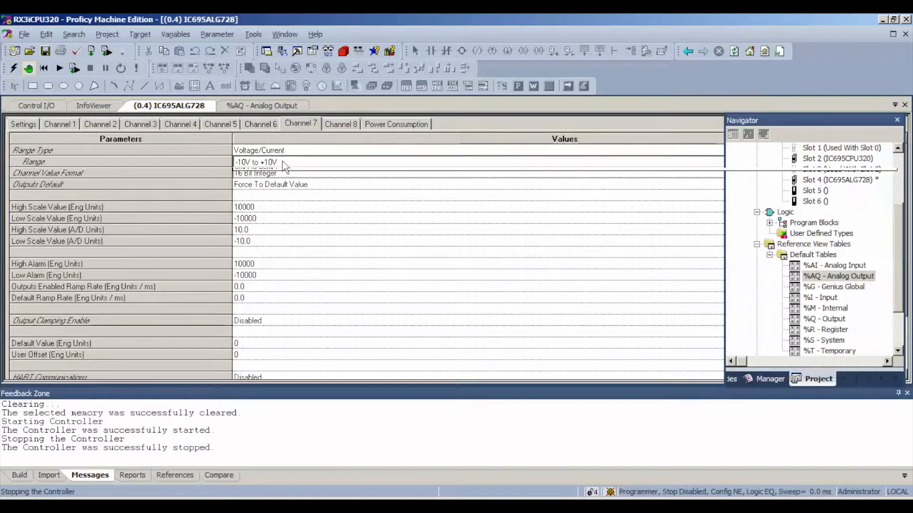
{"action": "left_click", "coordinate": [340, 124]}
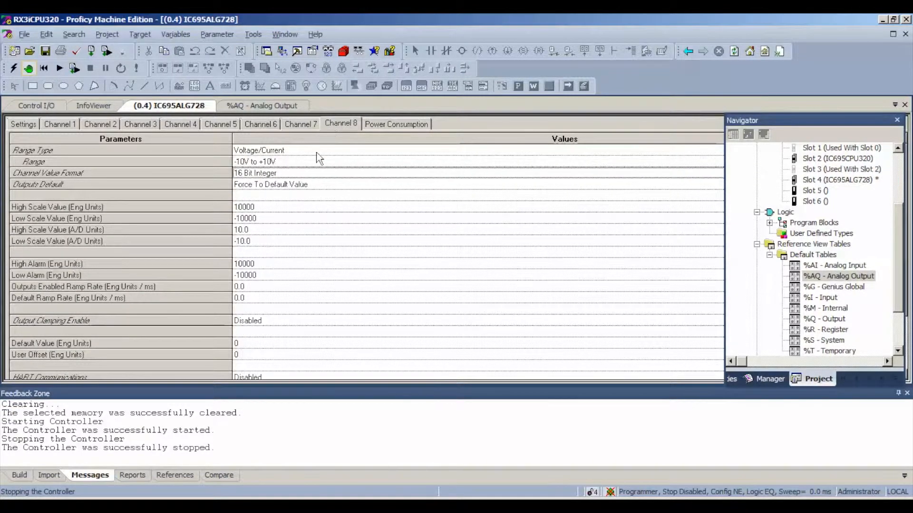
{"action": "left_click", "coordinate": [255, 161]}
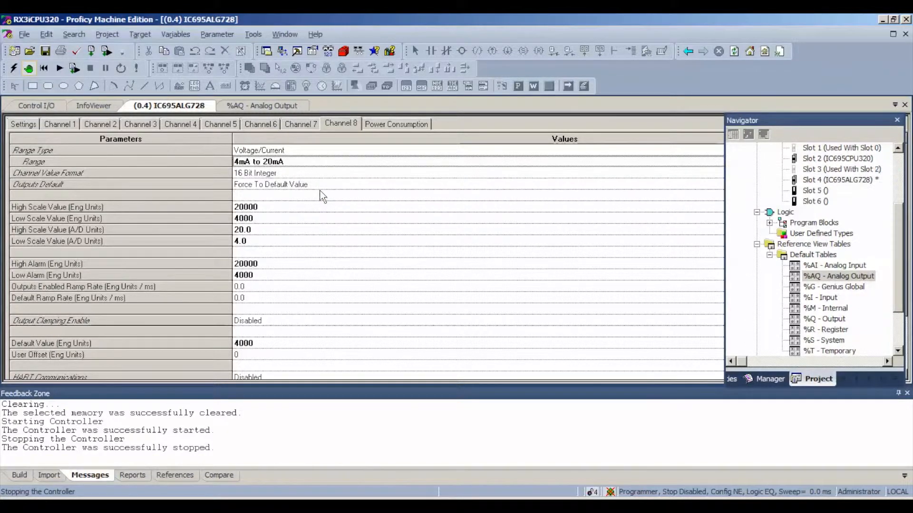
{"action": "left_click", "coordinate": [140, 34]}
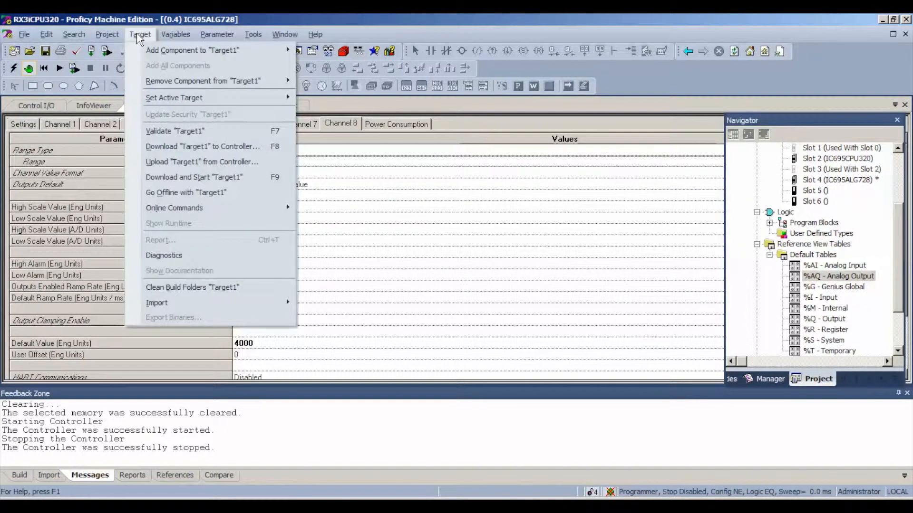
{"action": "mouse_move", "coordinate": [168, 65]}
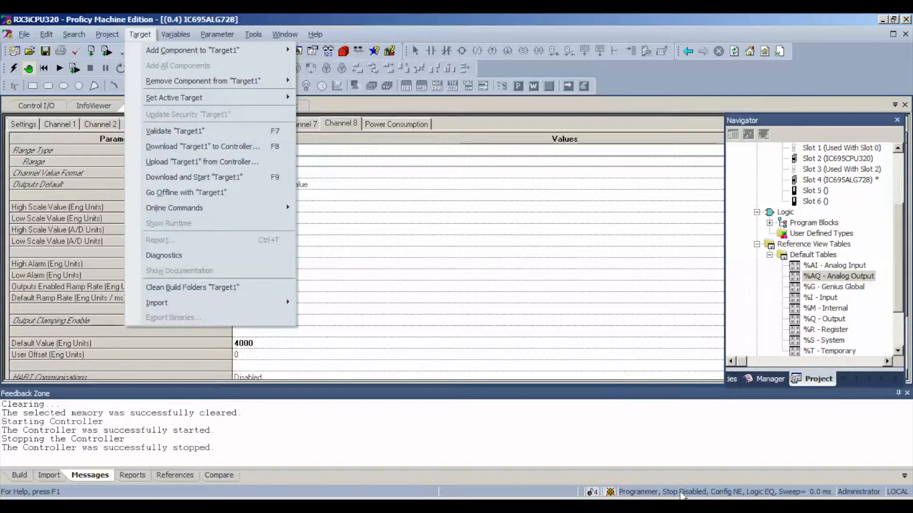
{"action": "mouse_move", "coordinate": [739, 498]}
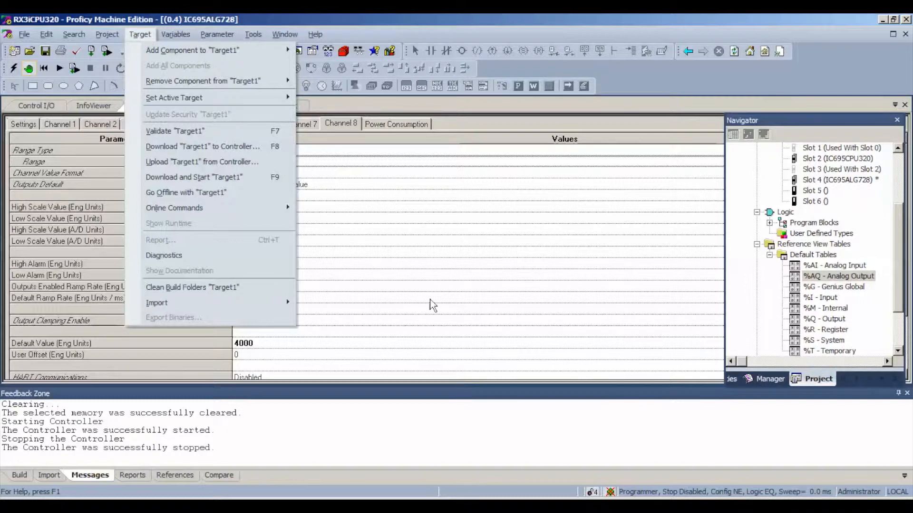
{"action": "mouse_move", "coordinate": [174, 208]}
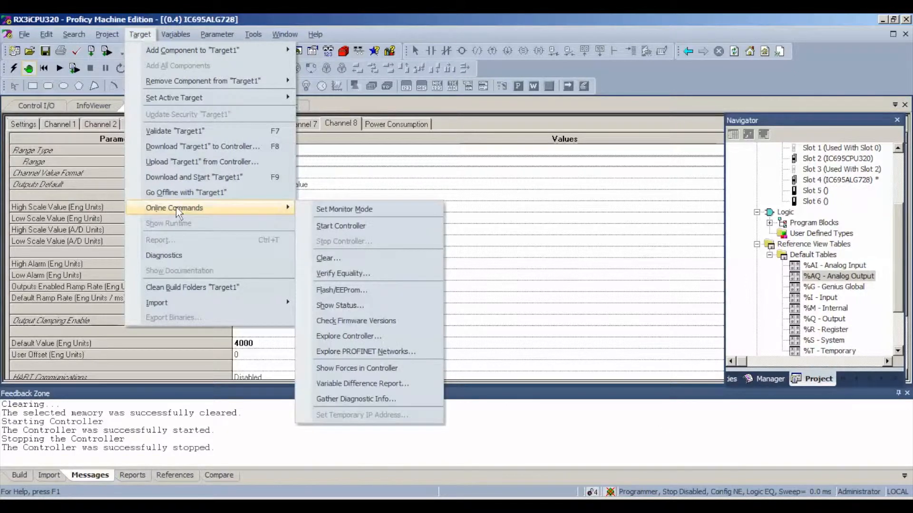
{"action": "mouse_move", "coordinate": [269, 217]}
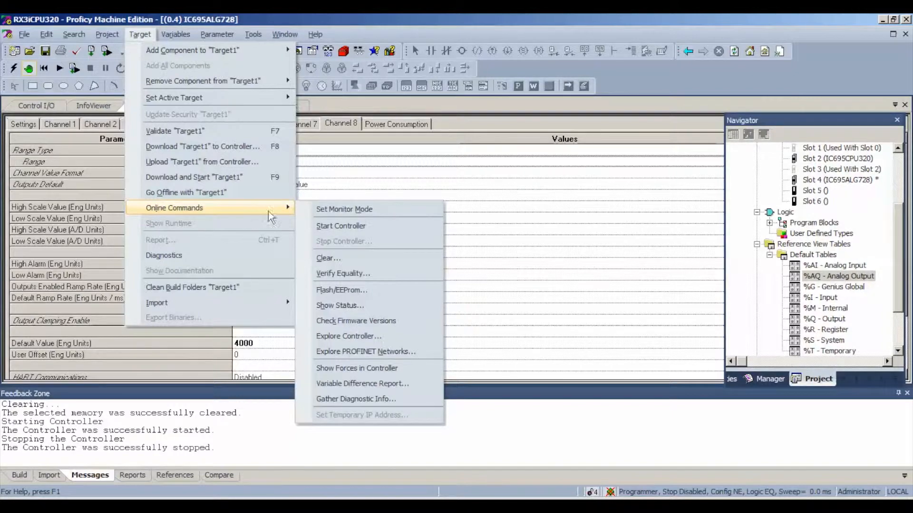
- Clear the Controller Fault Table and IO Fault Table again before downloading
{"action": "left_click", "coordinate": [328, 258]}
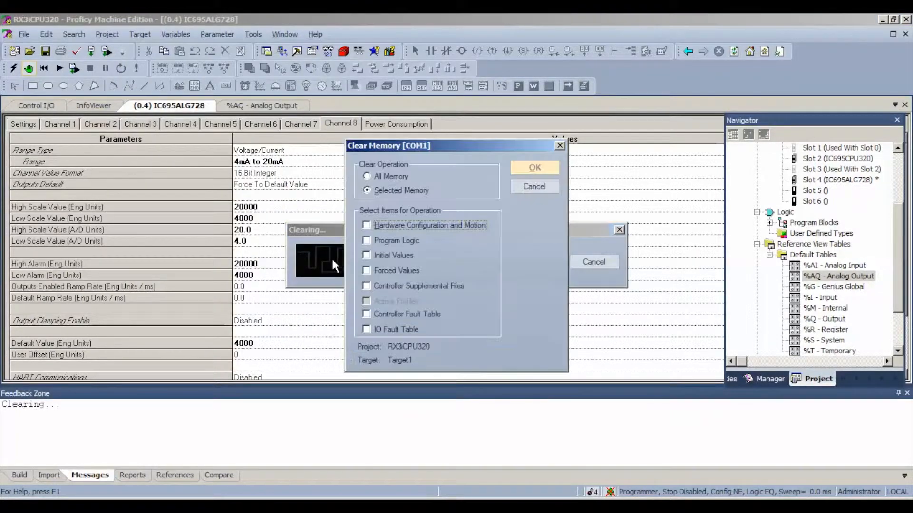
{"action": "left_click", "coordinate": [367, 314]}
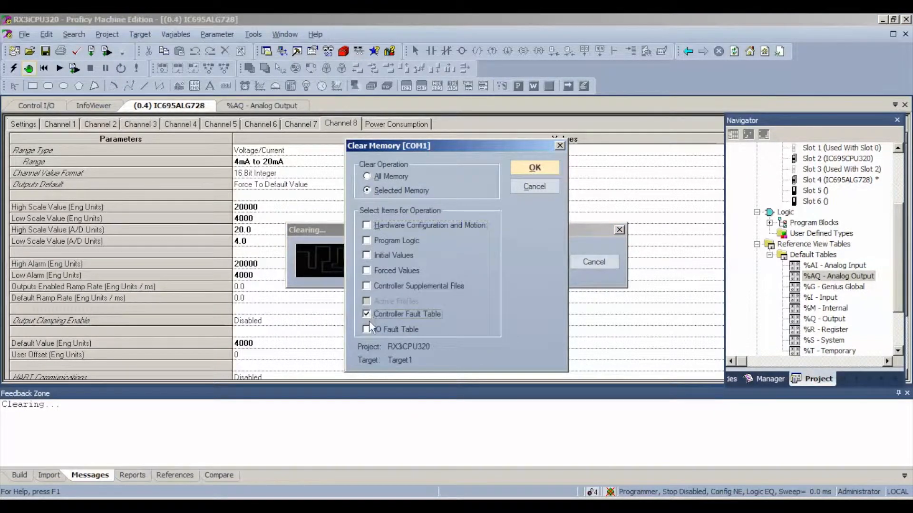
{"action": "left_click", "coordinate": [367, 329]}
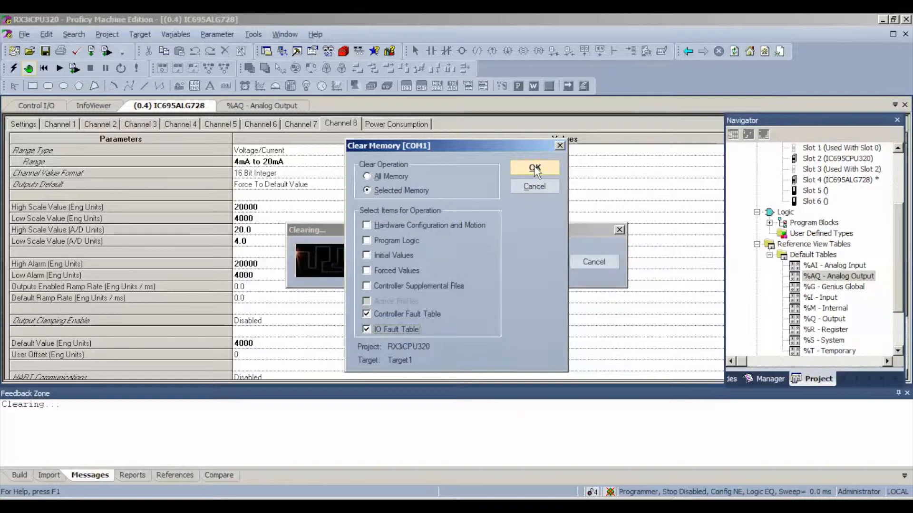
{"action": "left_click", "coordinate": [534, 168]}
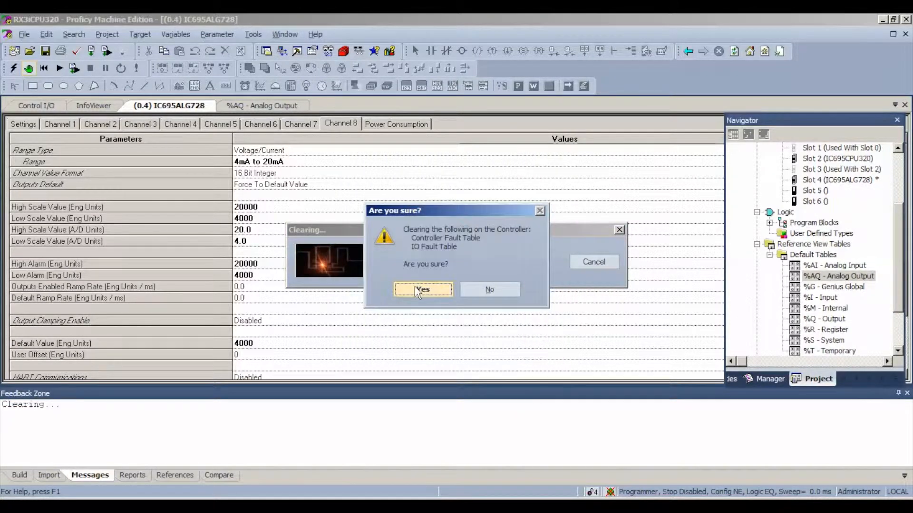
{"action": "left_click", "coordinate": [422, 289]}
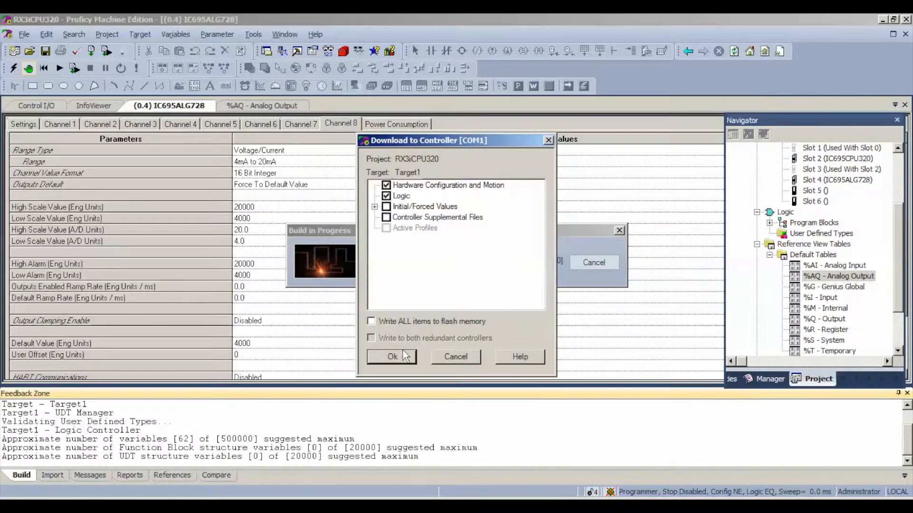
- Download the new hardware configuration and logic to the controller
{"action": "left_click", "coordinate": [391, 357]}
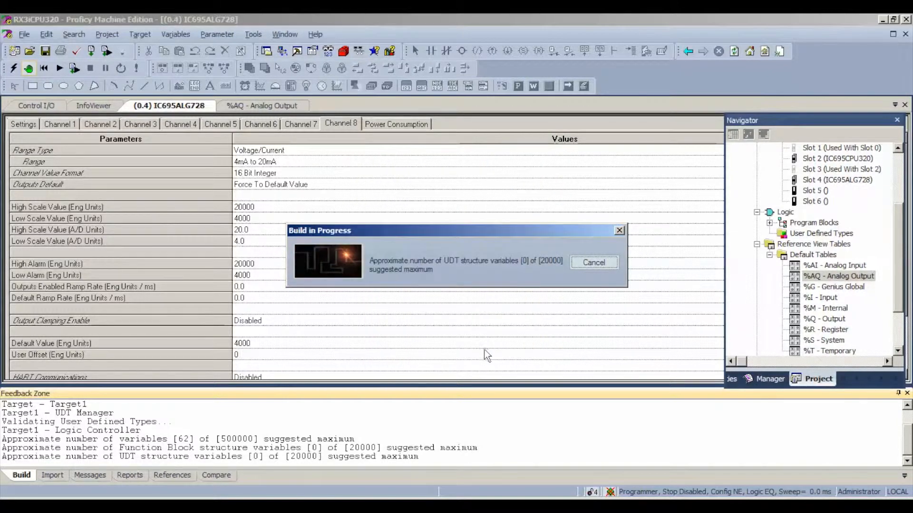
{"action": "mouse_move", "coordinate": [484, 357]}
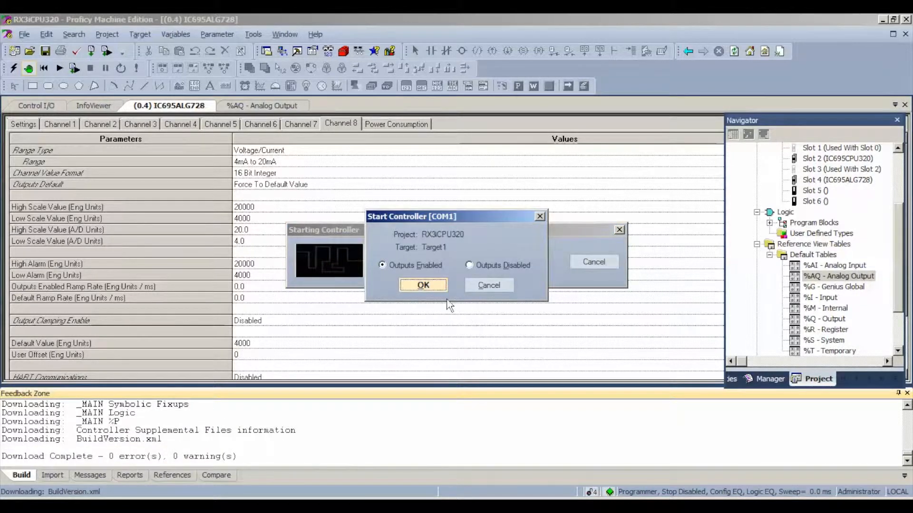
- Start the controller with outputs enabled and reopen the %AQ analog output table showing +32000 values
{"action": "left_click", "coordinate": [422, 285]}
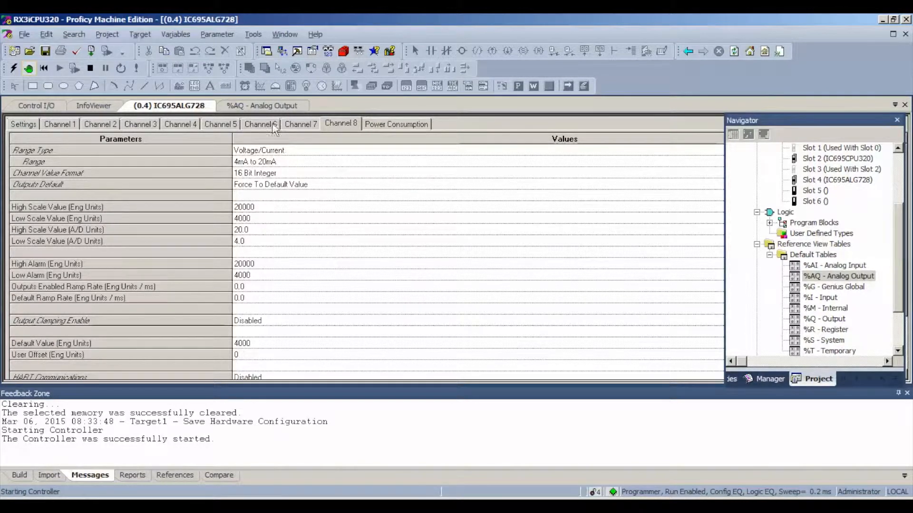
{"action": "left_click", "coordinate": [261, 105]}
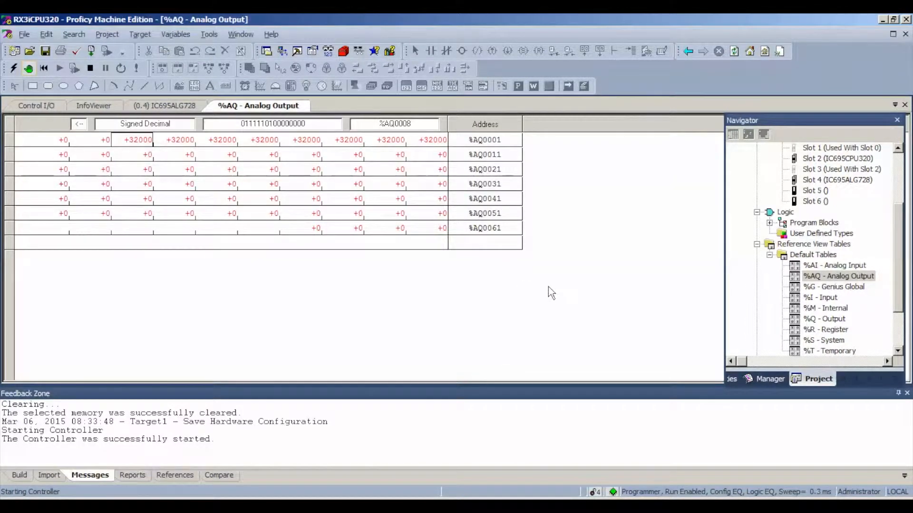